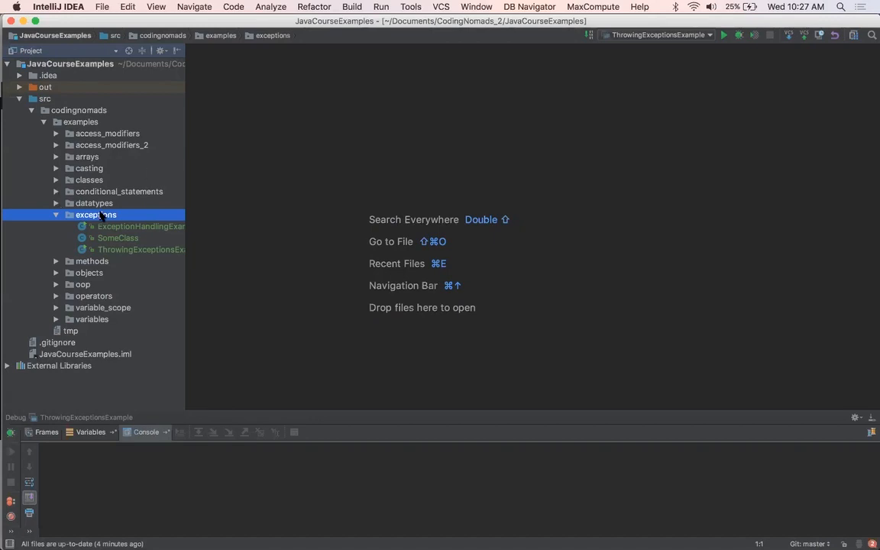
# - Create a new Java class named UnderAgeException in the exceptions package
pyautogui.rightClick(95, 214)
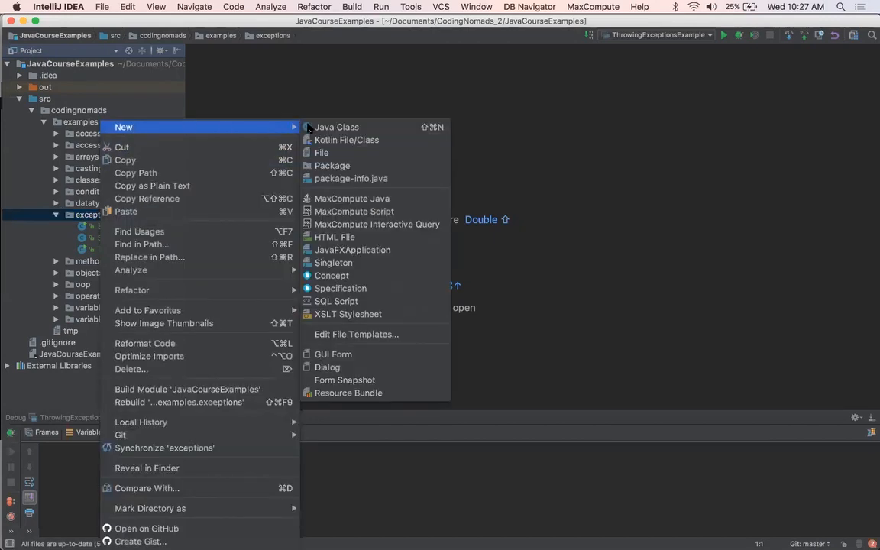
pyautogui.click(336, 127)
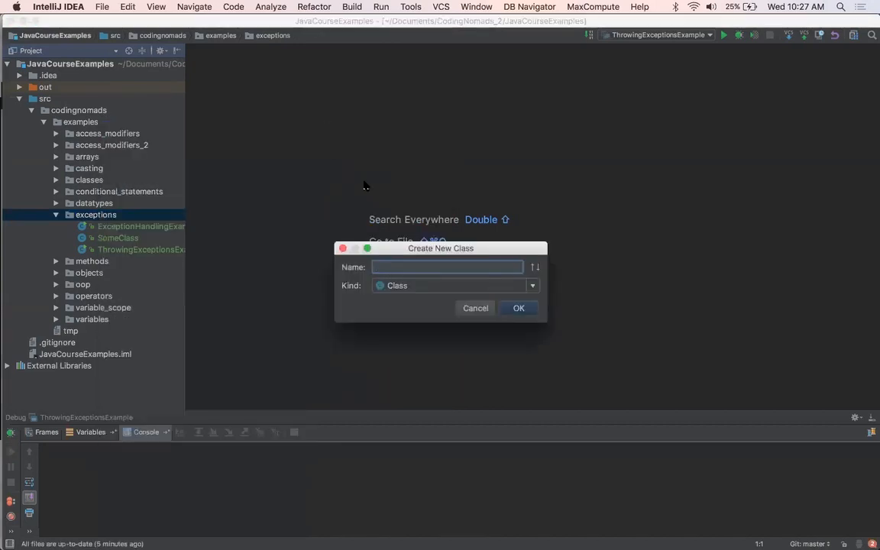
pyautogui.write('Under')
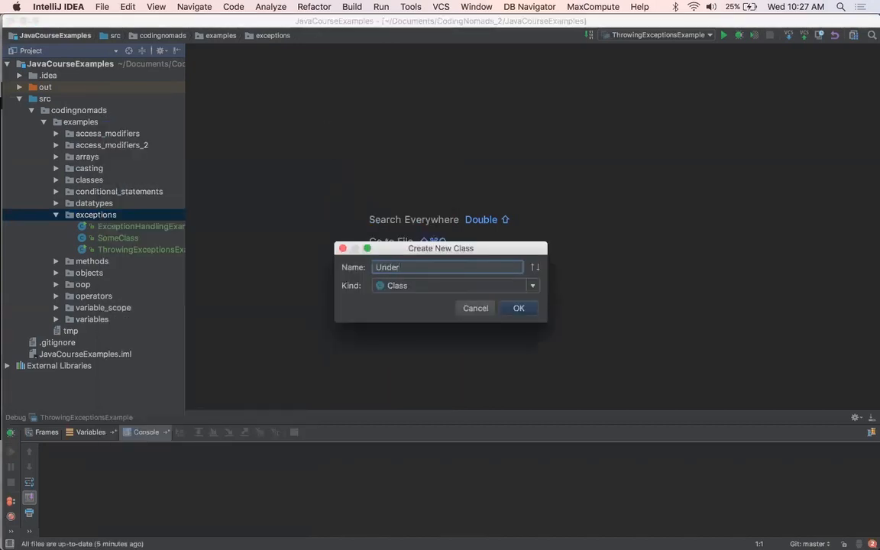
pyautogui.click(519, 309)
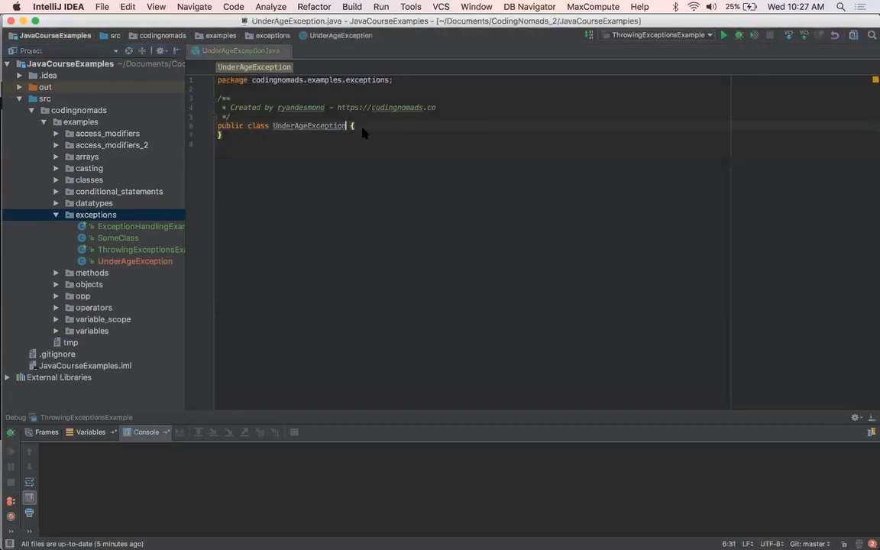
# - Declare UnderAgeException as extending Exception
pyautogui.write('extends')
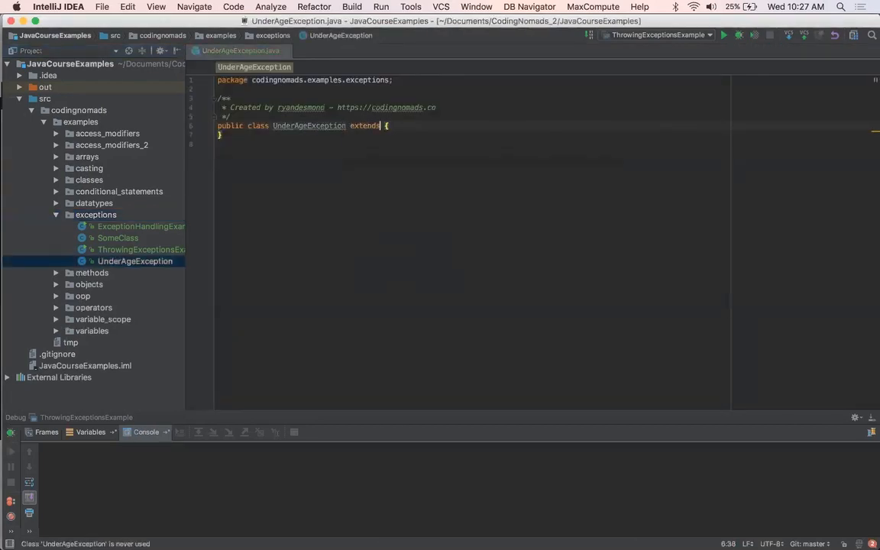
pyautogui.write('Exception')
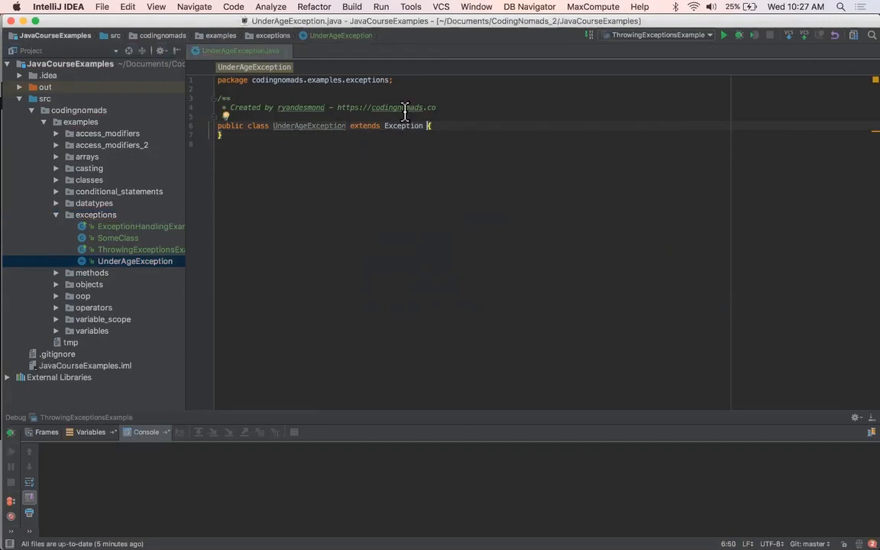
# - View Exception.java's source and read through its constructors
pyautogui.click(403, 125)
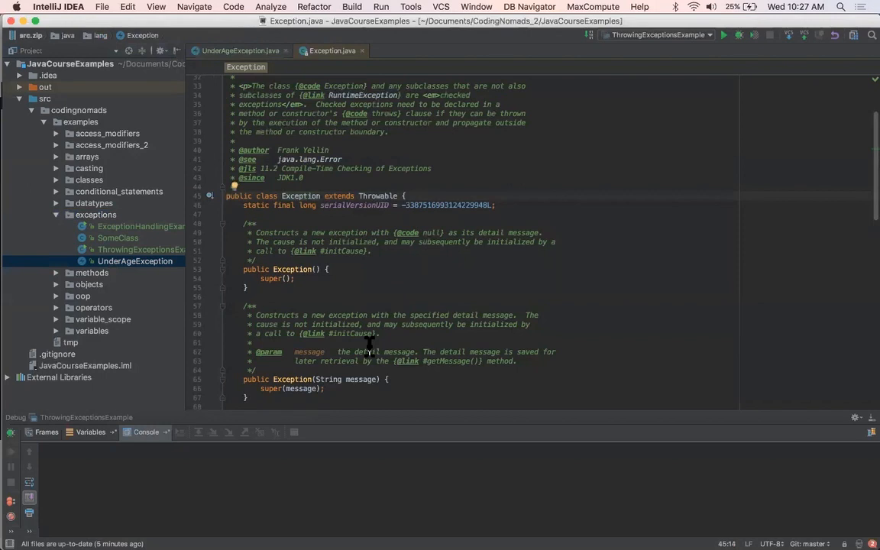
pyautogui.scroll(-3)
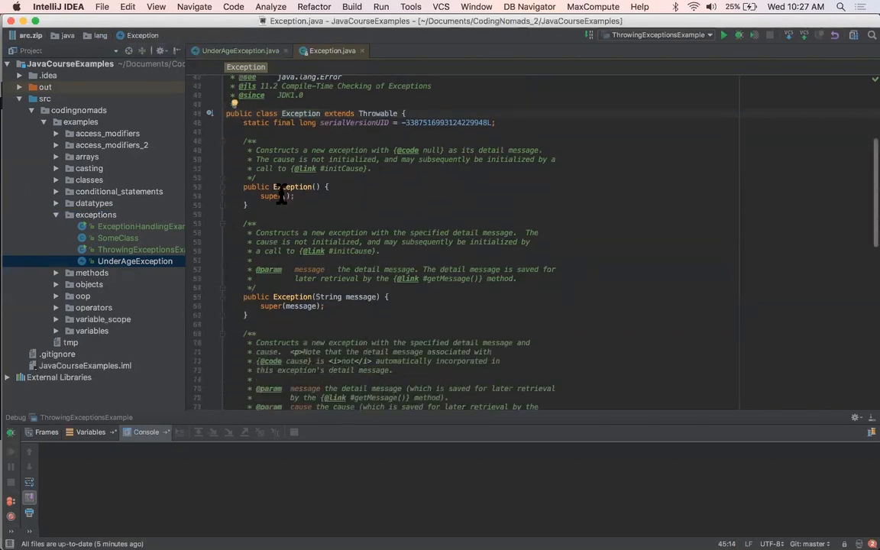
pyautogui.scroll(-3)
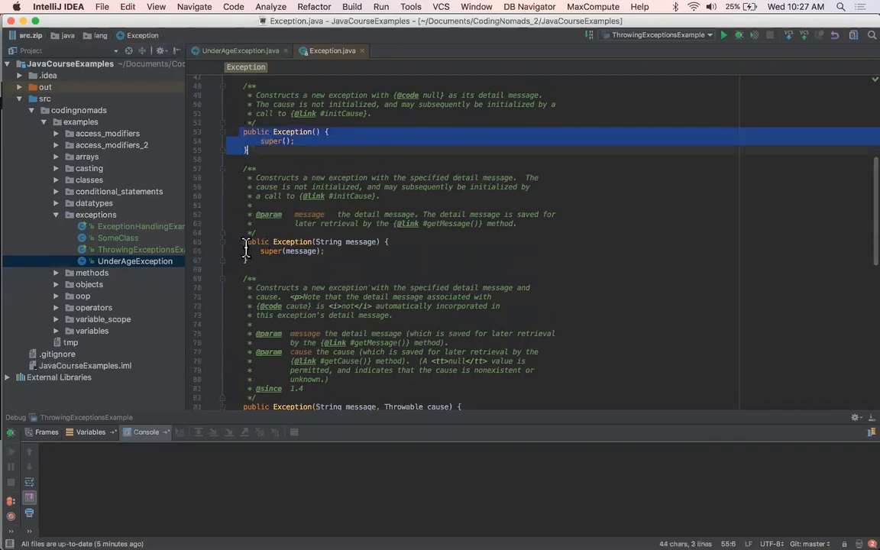
pyautogui.scroll(-3)
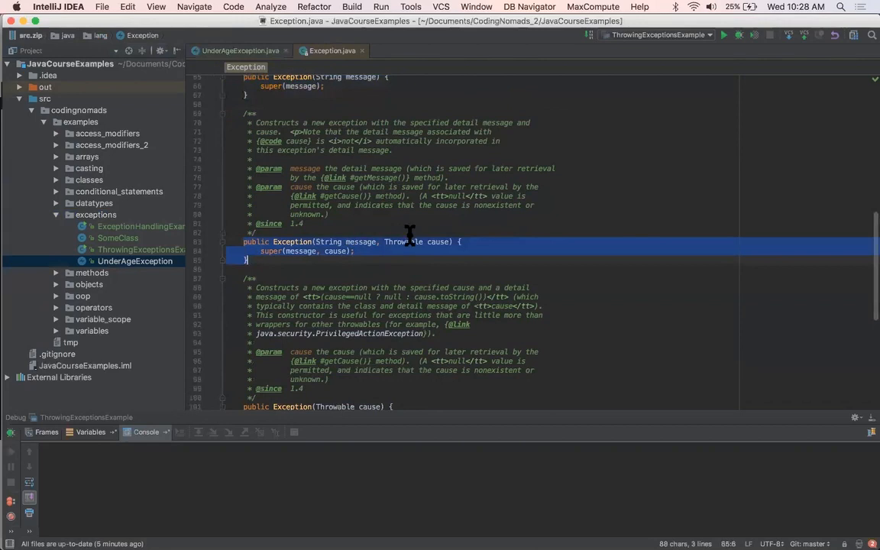
pyautogui.scroll(-3)
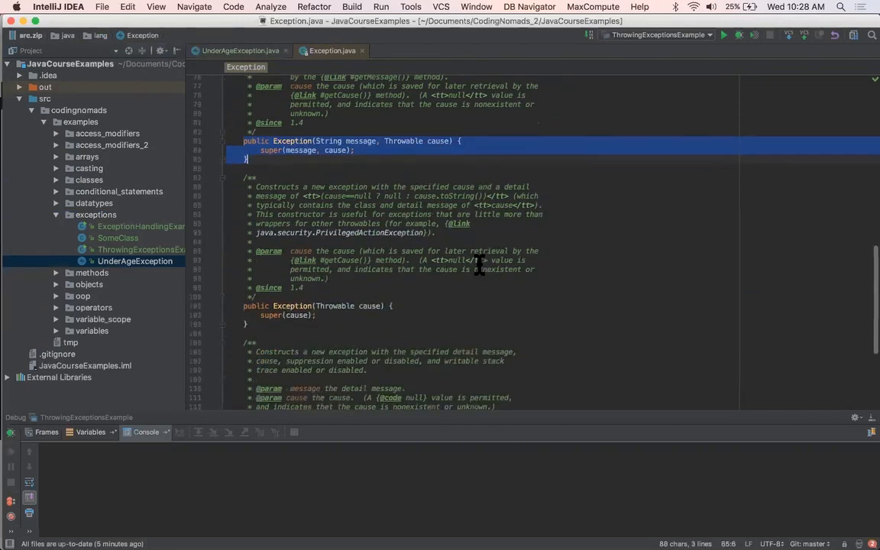
pyautogui.scroll(-3)
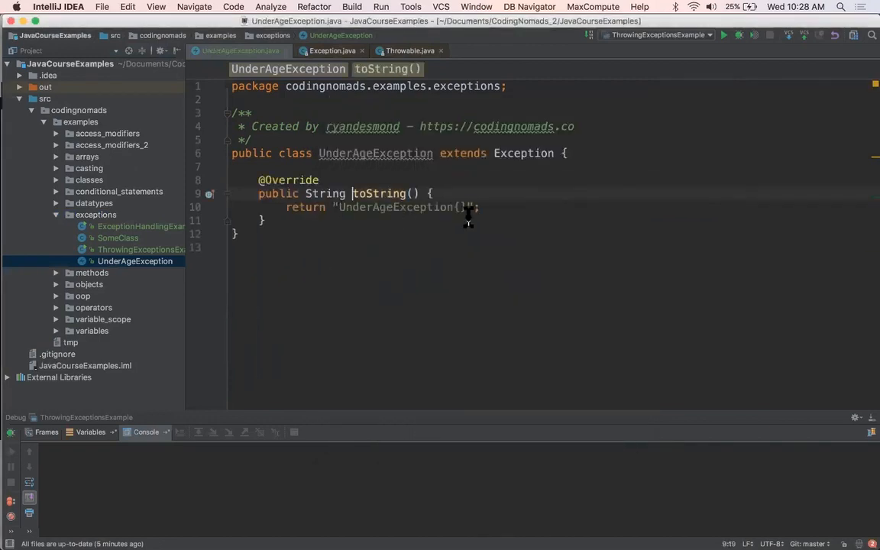
# - Return "UnderAgeException{Must be 21 to buy alcohol in the US}" from toString and select the override
pyautogui.write('Must be 21 to buy alcohol')
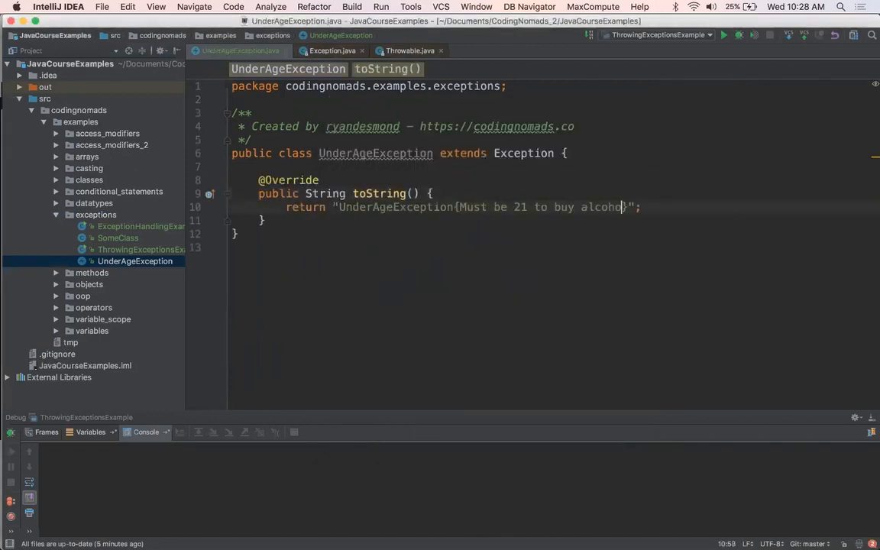
pyautogui.write('in the US')
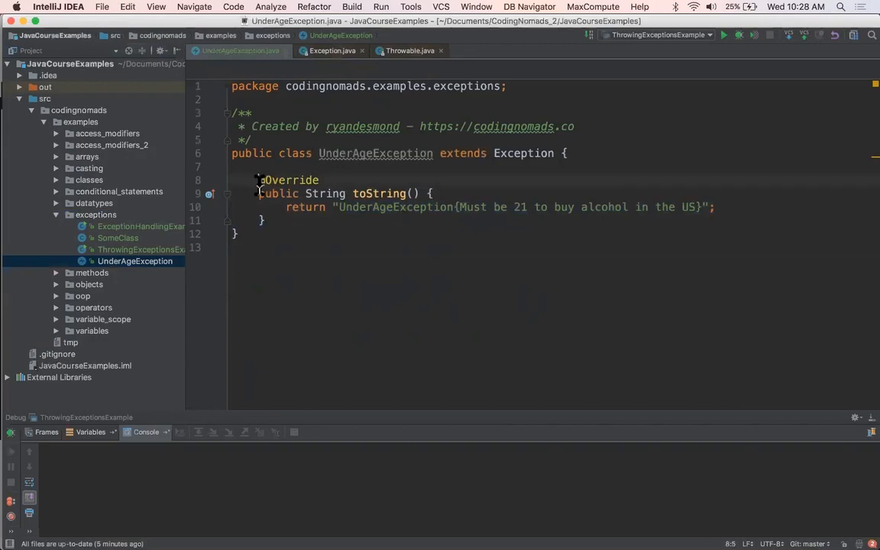
pyautogui.moveTo(257, 181); pyautogui.dragTo(263, 220)
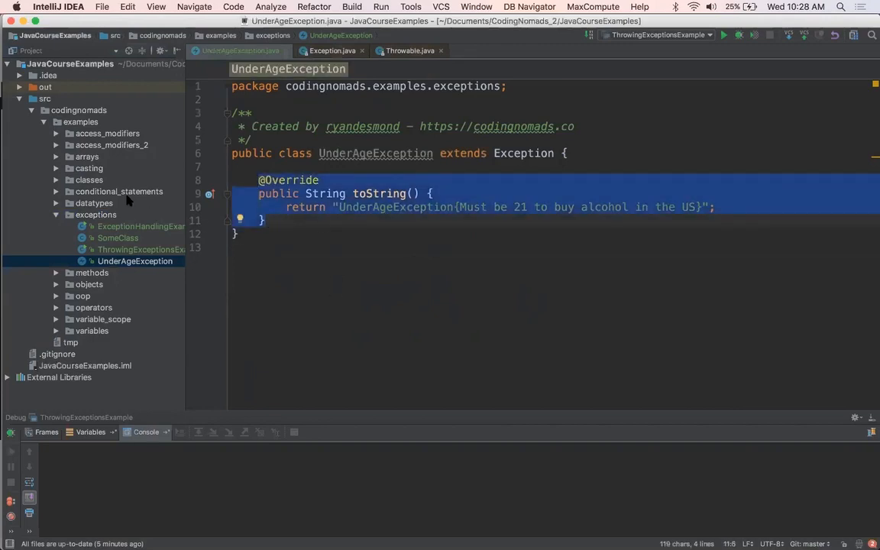
# - Create a LiquorStore class in the exceptions package with a main method
pyautogui.rightClick(94, 214)
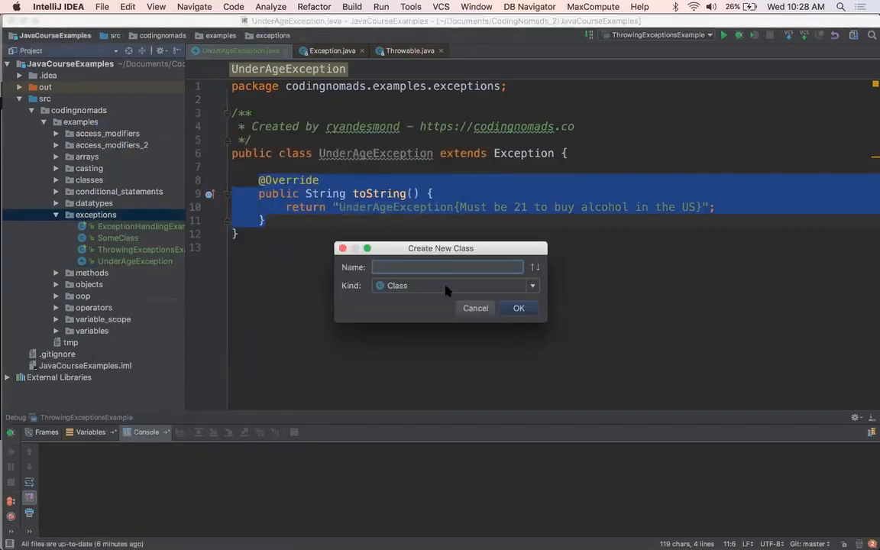
pyautogui.write('Liquor')
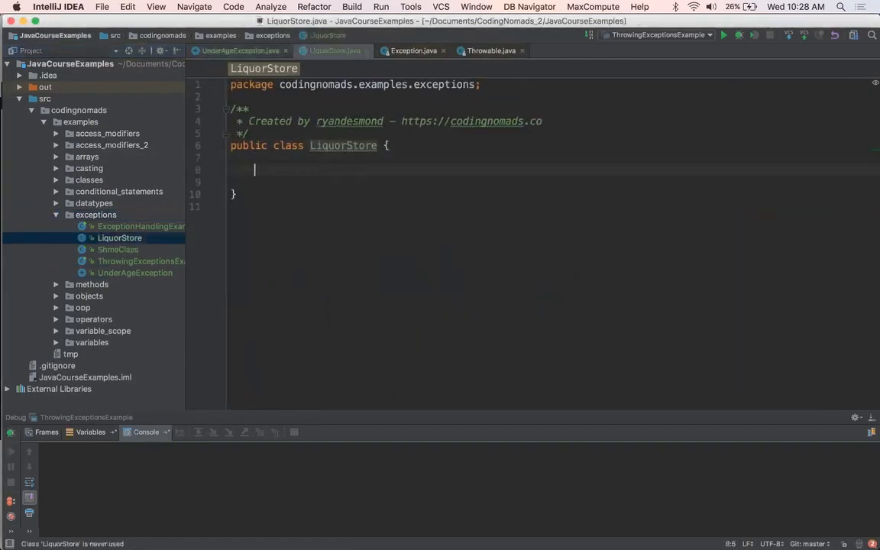
pyautogui.write('public static void main(String[] args) {')
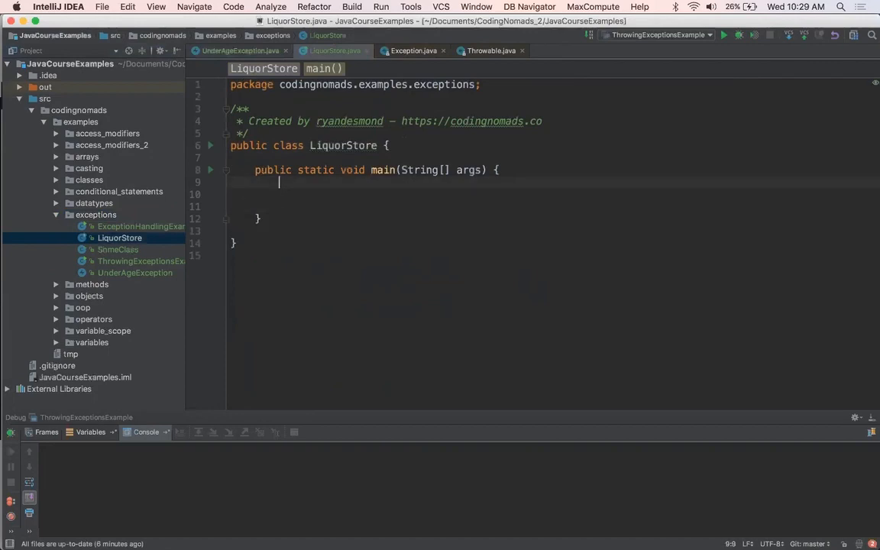
# - Write buyWine using a Scanner response, throwing new UnderAgeException() when it equals "n"
pyautogui.write('Sca')
pyautogui.write('System.out.println("Are you over 21 years of age");')
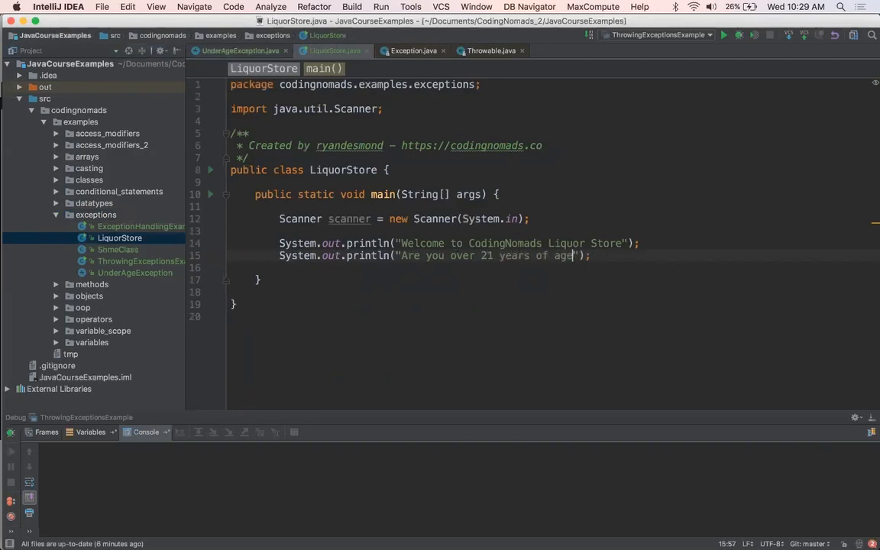
pyautogui.write('String response = scanner.next();')
pyautogui.write('if(response.')
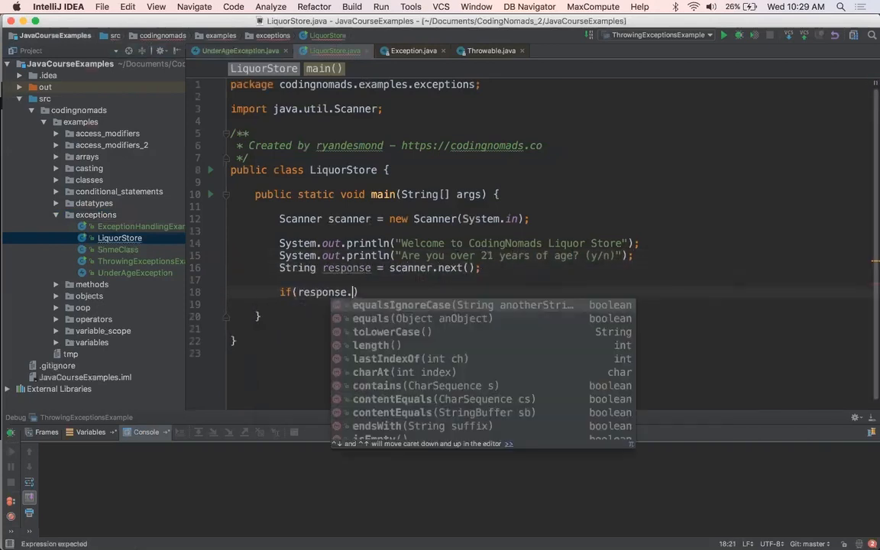
pyautogui.write('equalsIgnoreCase("n")) {')
pyautogui.write('throw new U')
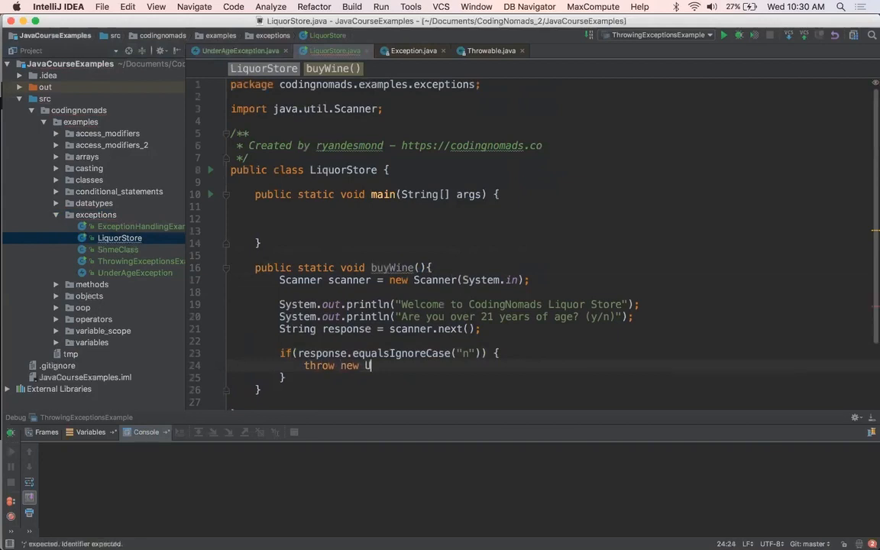
pyautogui.write('nderAgeException();')
pyautogui.write('System.out.println("Great, what can we get for you?");')
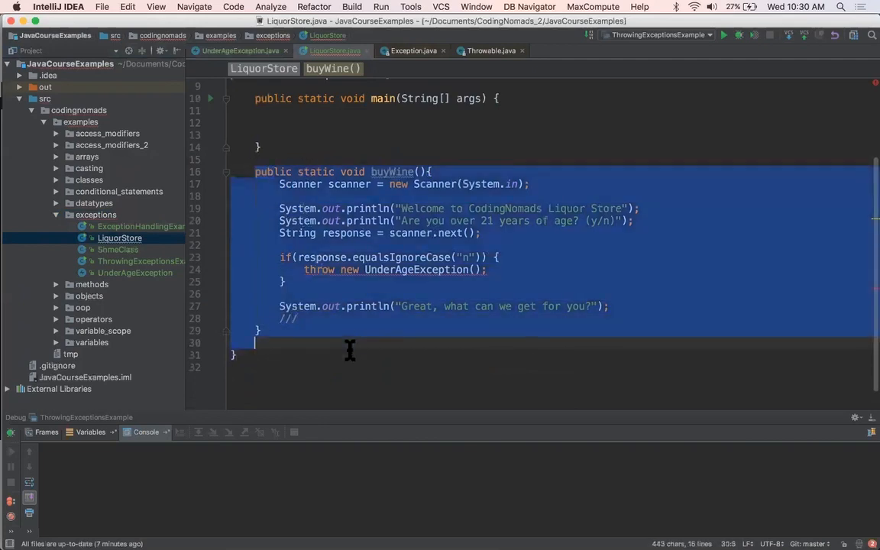
# - Add throws UnderAgeException to buyWine's signature via the quick-fix on the throw line
pyautogui.click(340, 183)
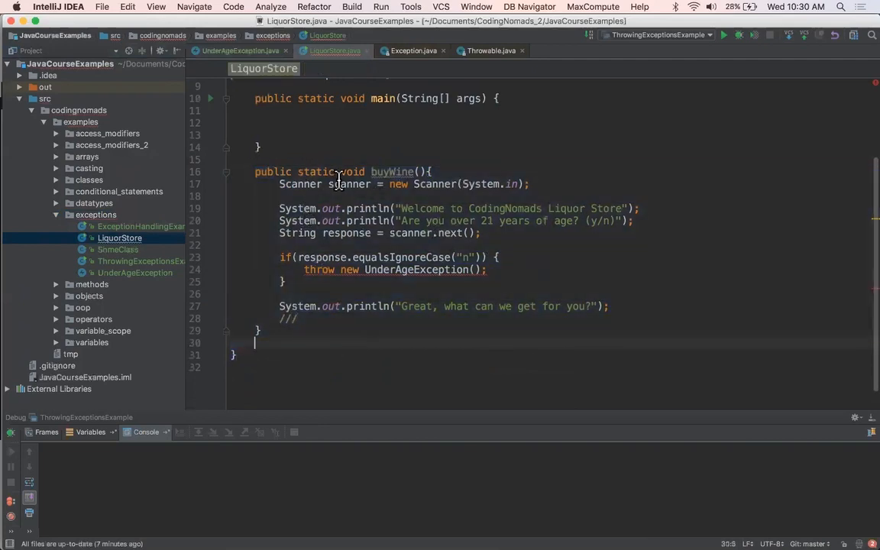
pyautogui.moveTo(602, 213)
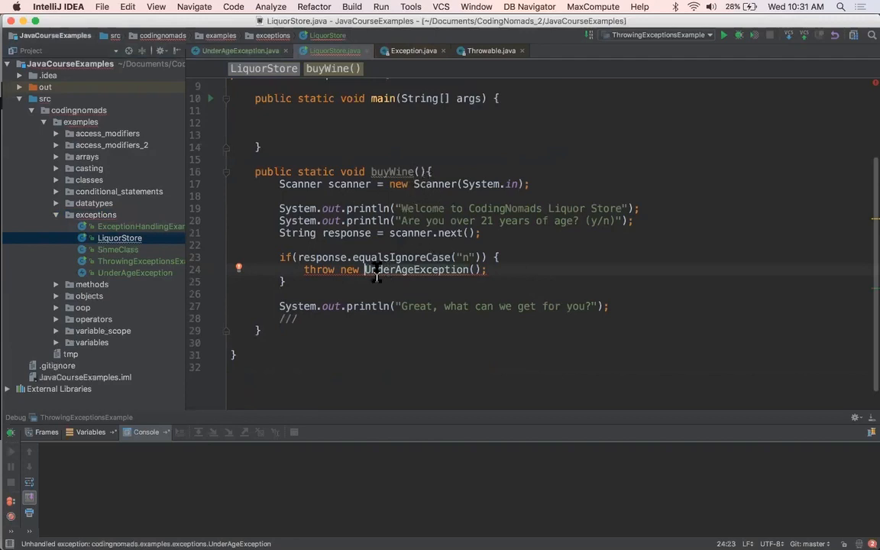
pyautogui.moveTo(375, 275)
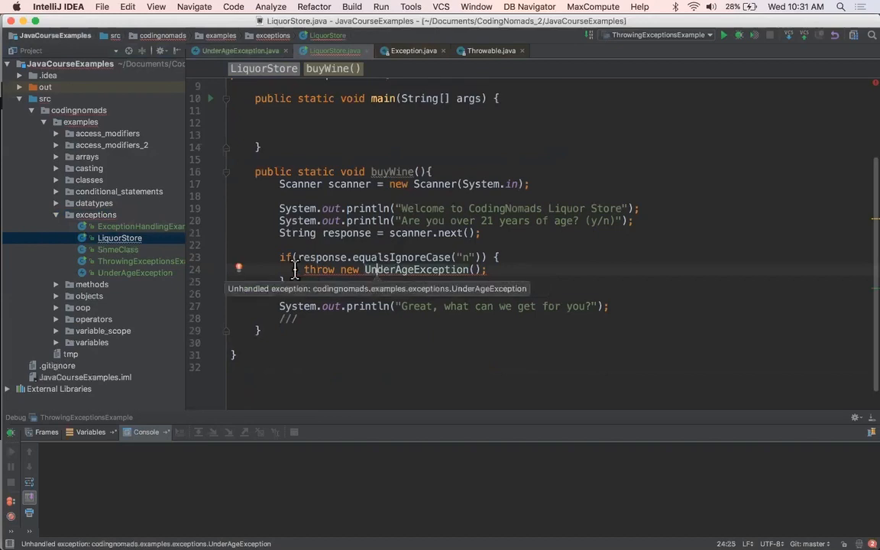
pyautogui.click(242, 267)
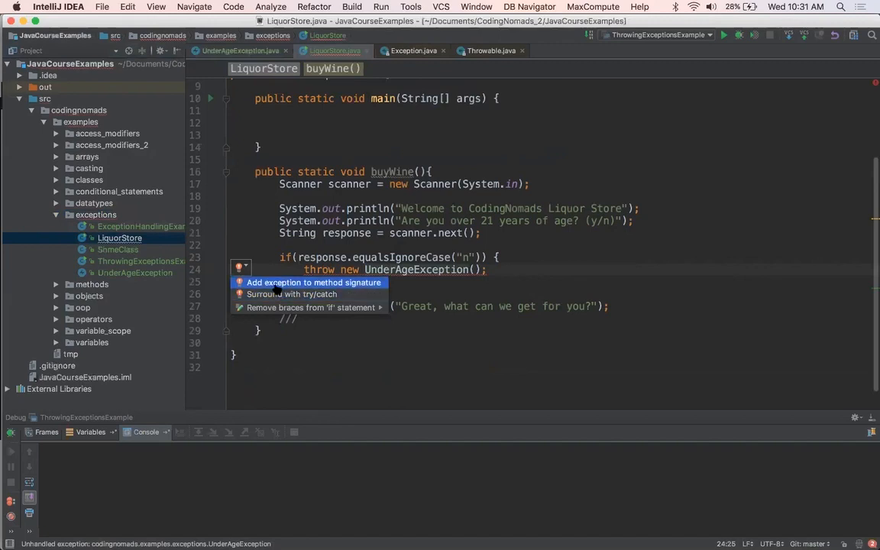
pyautogui.click(313, 281)
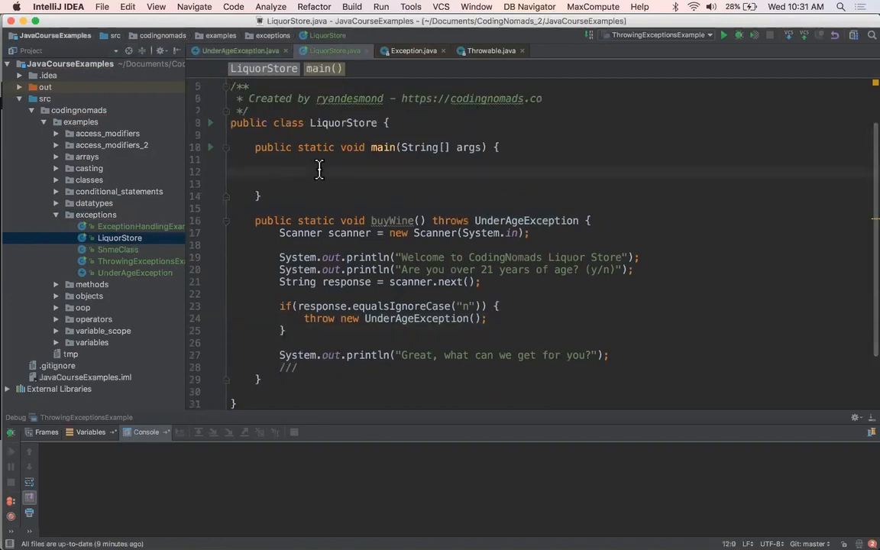
# - Call buyWine() in main and surround it with a try/catch via the quick-fix
pyautogui.write('buyWine();')
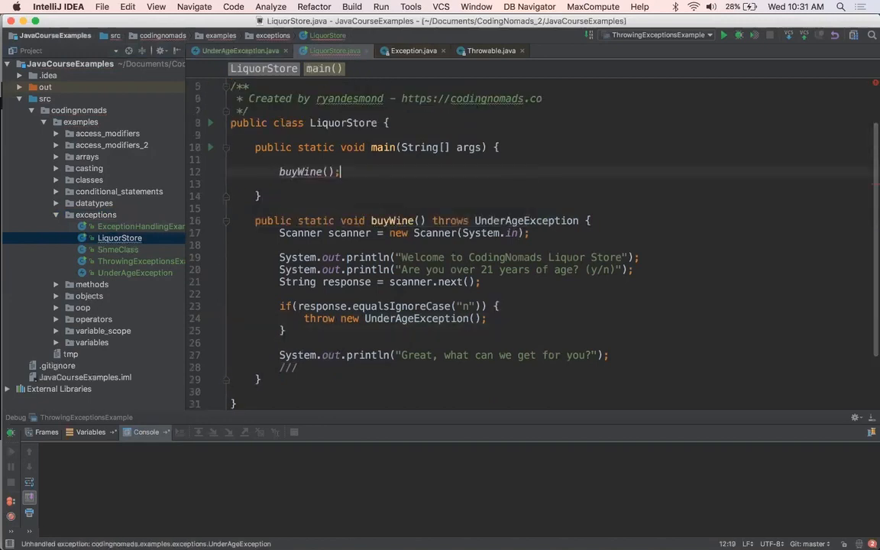
pyautogui.moveTo(304, 180)
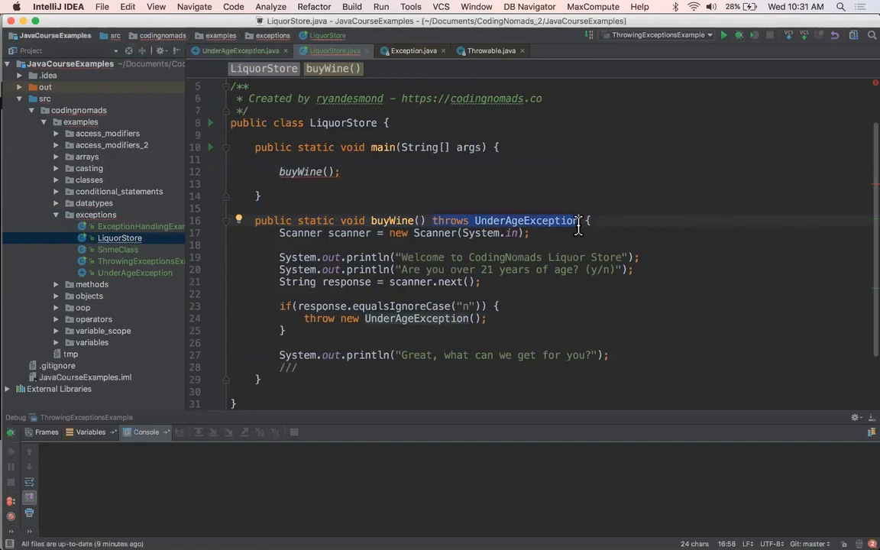
pyautogui.moveTo(298, 171)
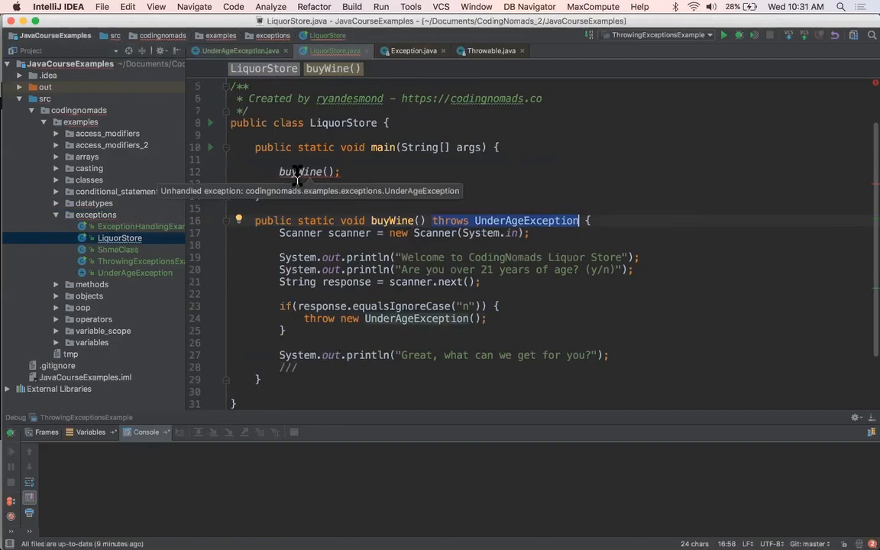
pyautogui.click(528, 232)
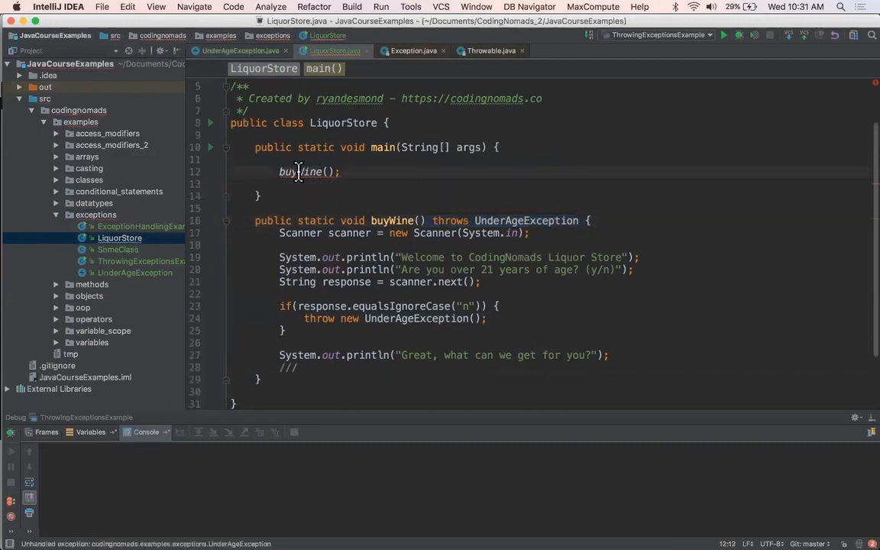
pyautogui.click(241, 170)
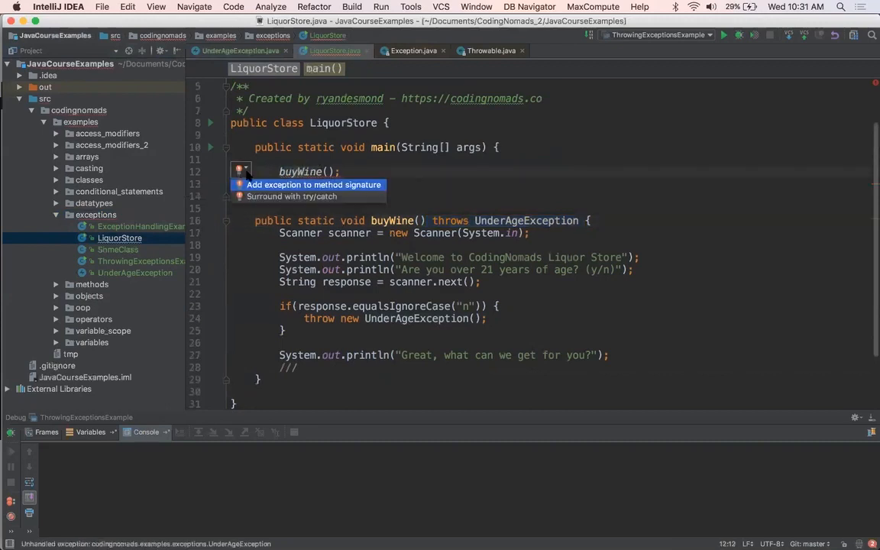
pyautogui.click(291, 196)
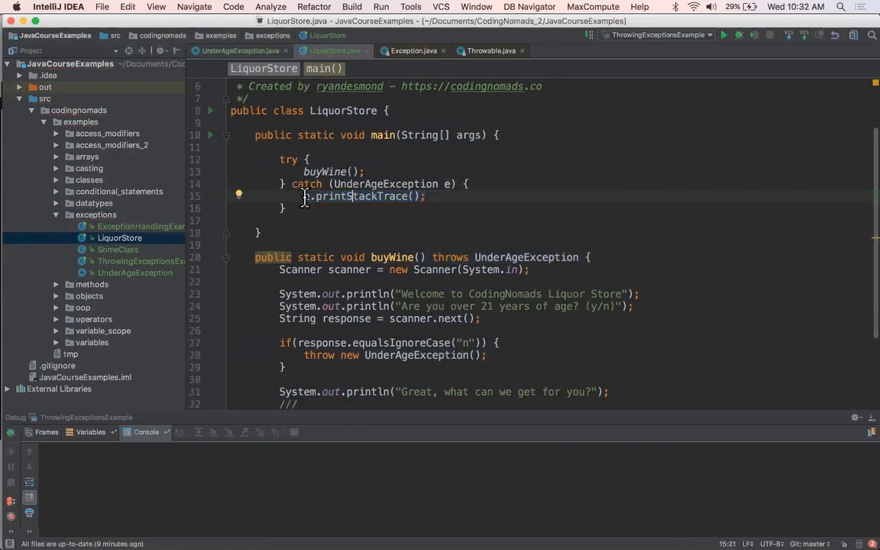
# - Print e.toString() in the catch block instead of getMessage
pyautogui.write('System.out.println()')
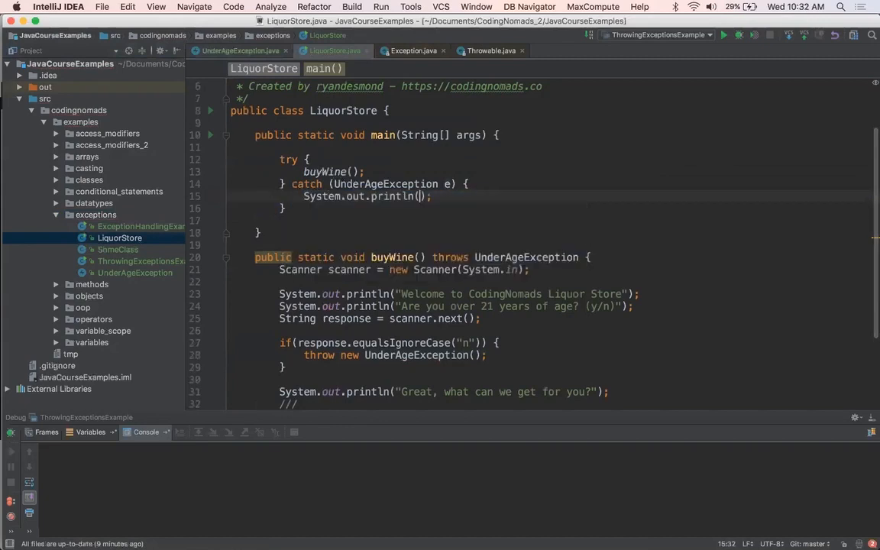
pyautogui.write('e.getMessage()')
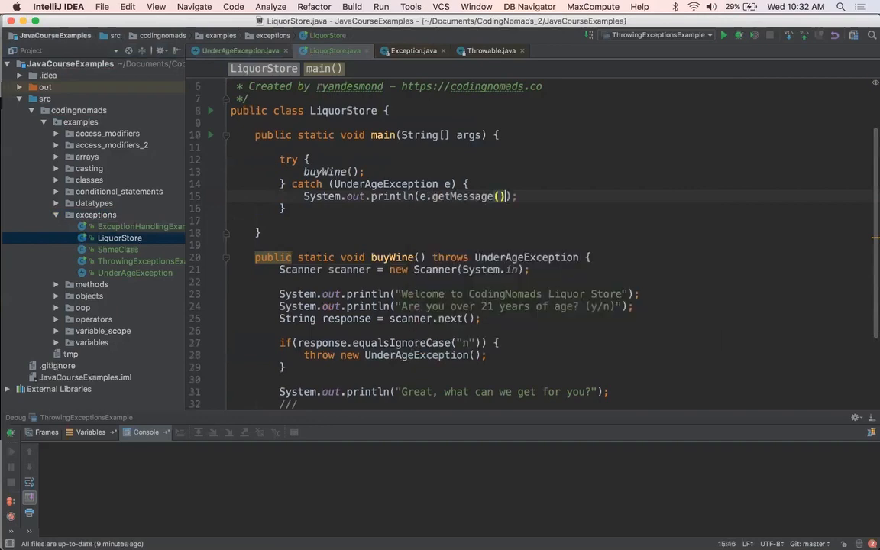
pyautogui.press('Backspace')
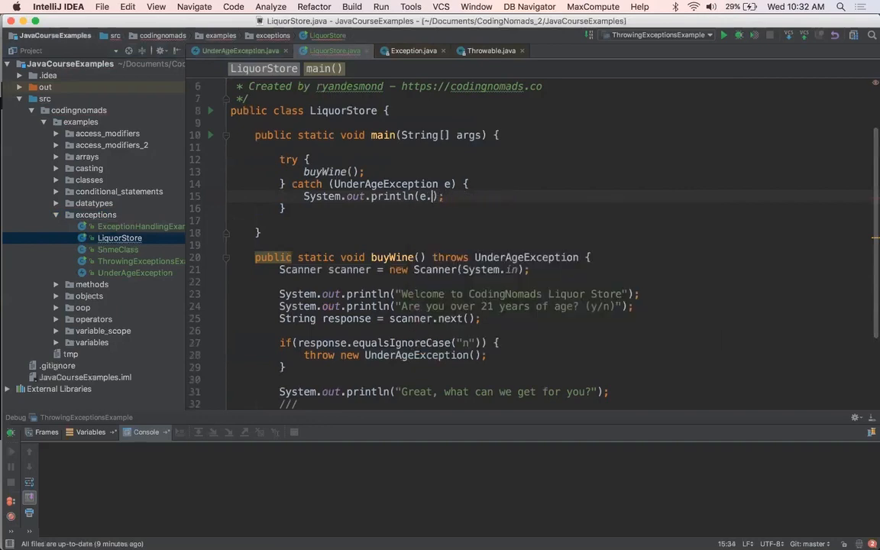
pyautogui.write('toString()')
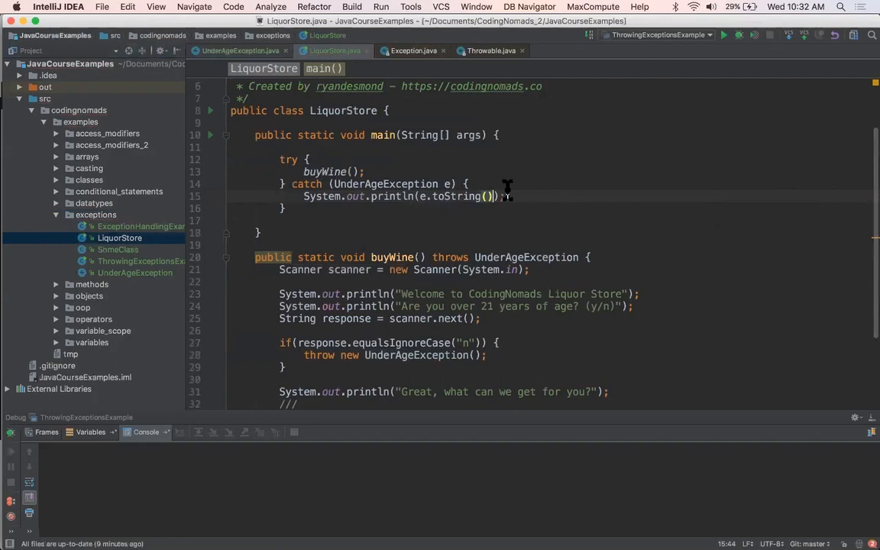
pyautogui.rightClick(413, 196)
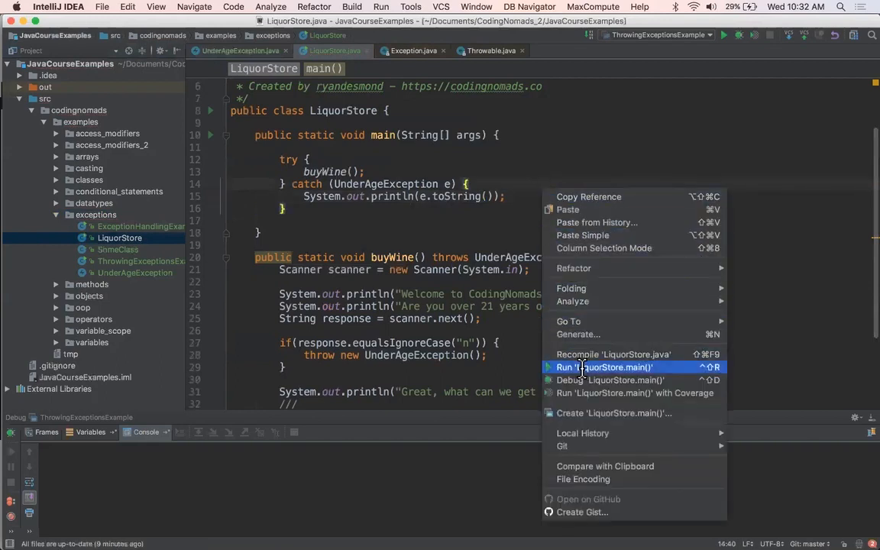
# - Run LiquorStore.main answering n to see the UnderAgeException message, then rerun answering y
pyautogui.click(605, 367)
pyautogui.write('n')
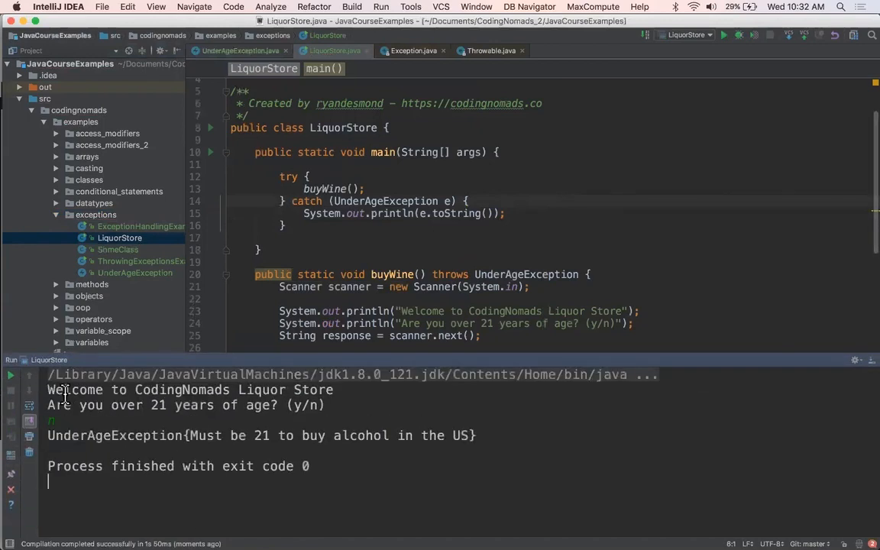
pyautogui.doubleClick(115, 435)
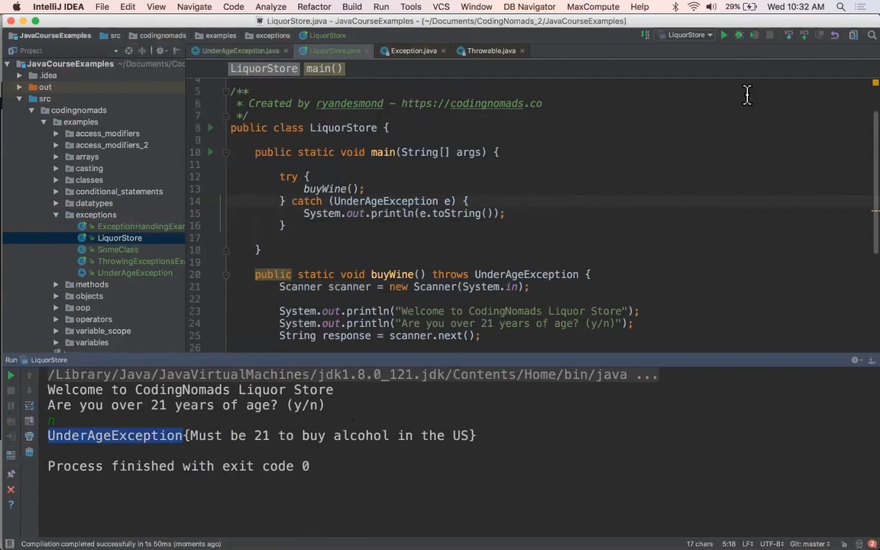
pyautogui.click(724, 36)
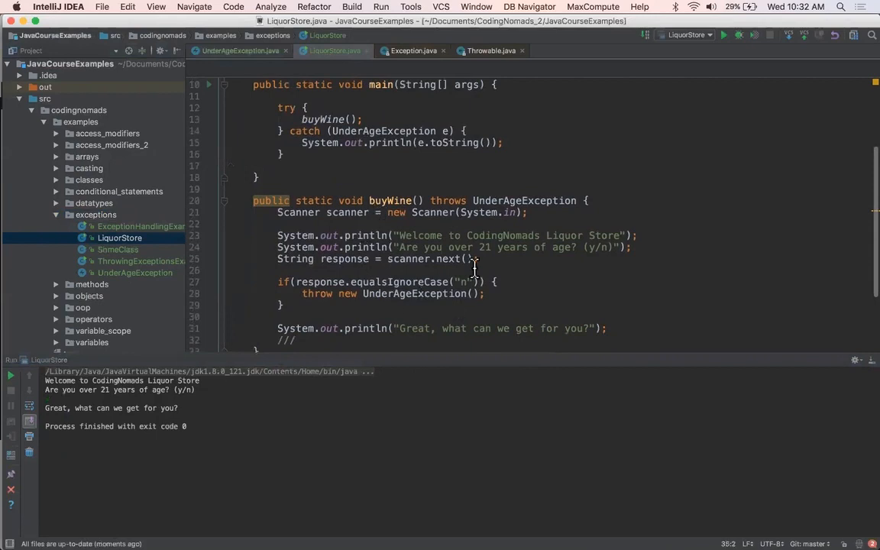
pyautogui.moveTo(348, 258)
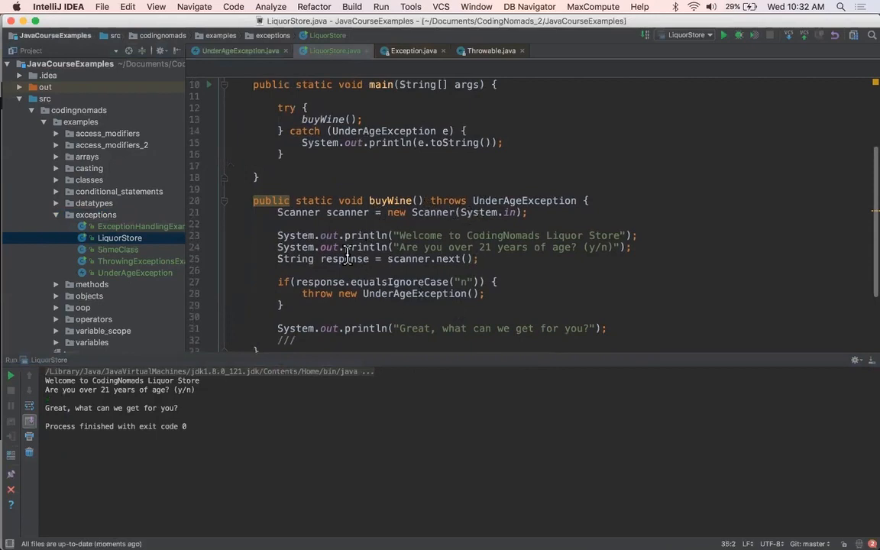
pyautogui.moveTo(431, 200); pyautogui.dragTo(578, 200)
pyautogui.write('public static void someMethod(){')
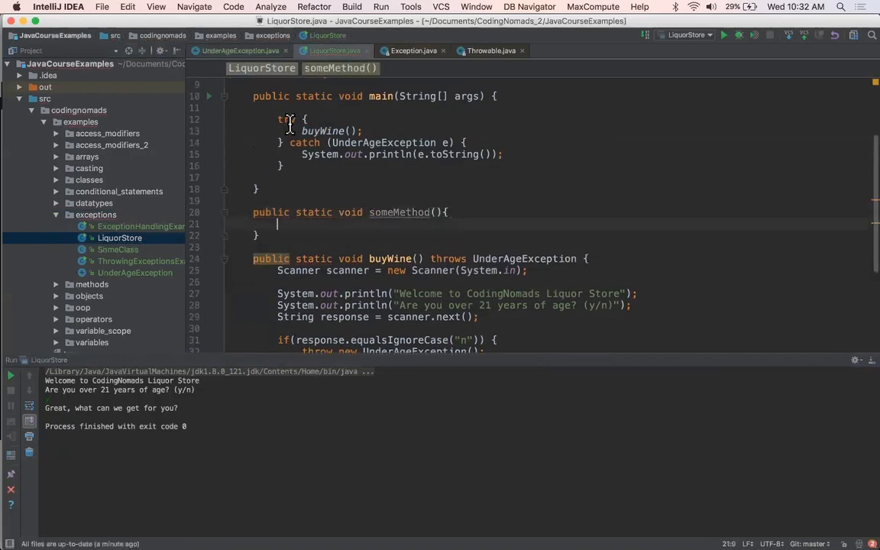
# - Remove the try/catch from main and have someMethod call buyWine()
pyautogui.doubleClick(324, 132)
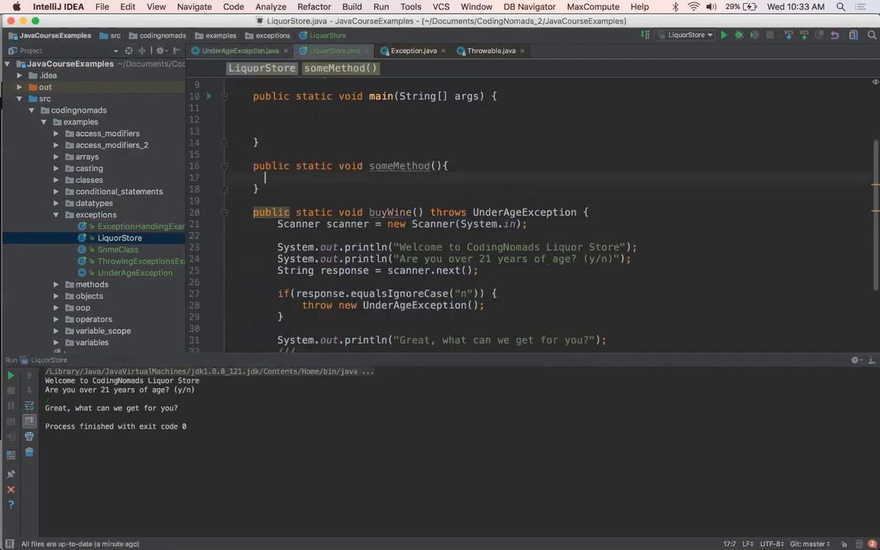
pyautogui.write('buyWine();')
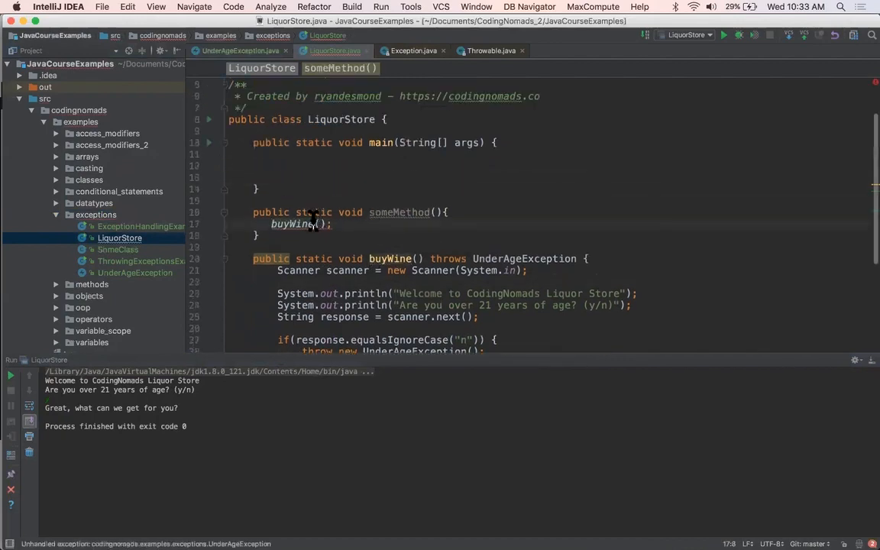
pyautogui.moveTo(293, 223)
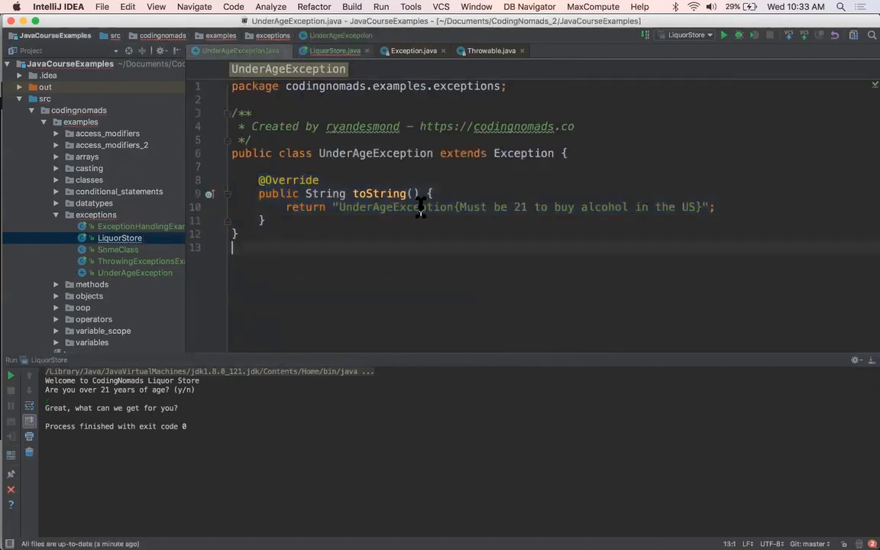
pyautogui.click(335, 50)
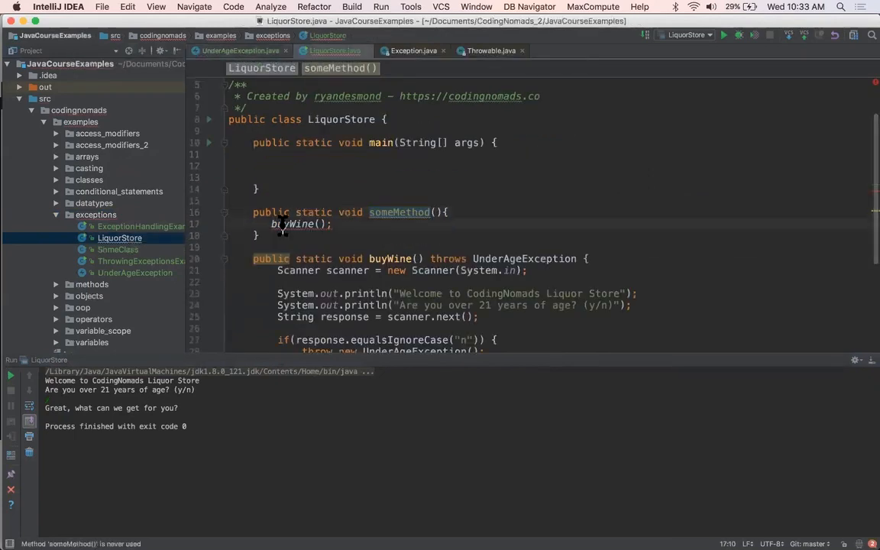
# - Add throws UnderAgeException to someMethod's signature via the quick-fix
pyautogui.click(293, 223)
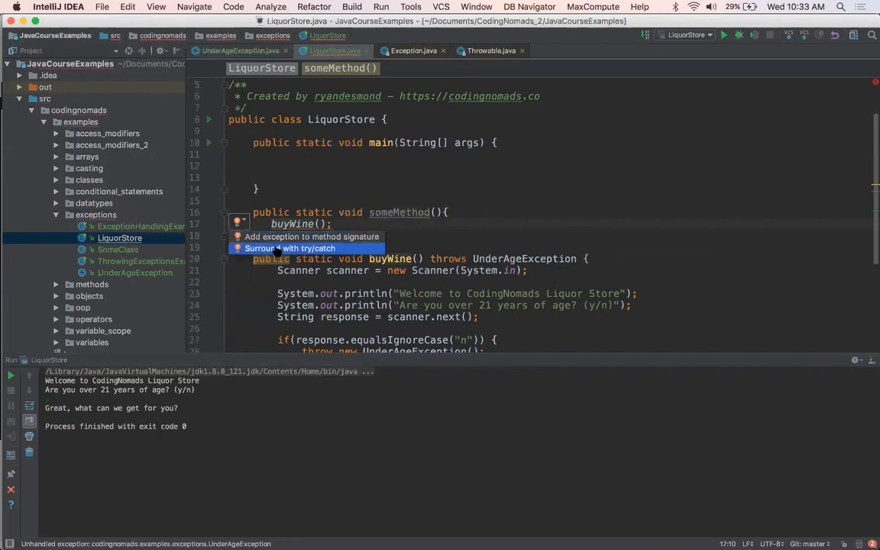
pyautogui.click(292, 247)
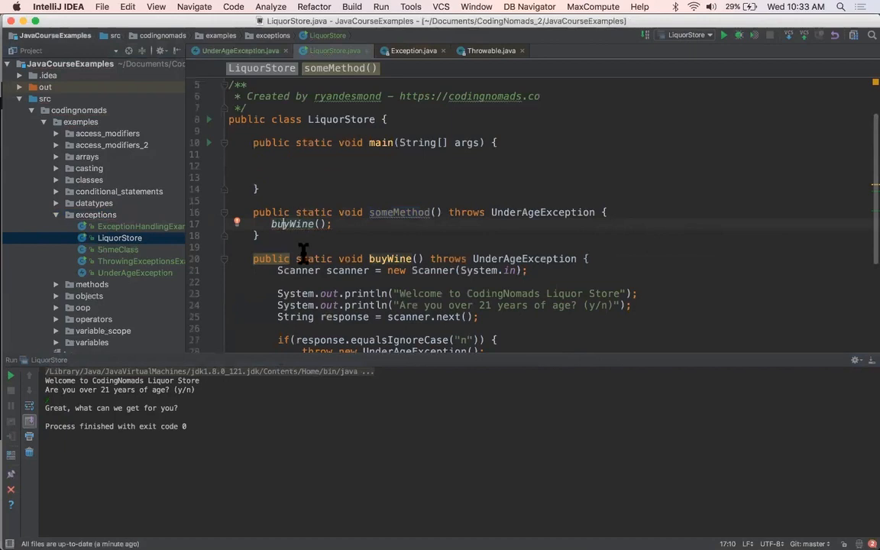
pyautogui.moveTo(412, 179)
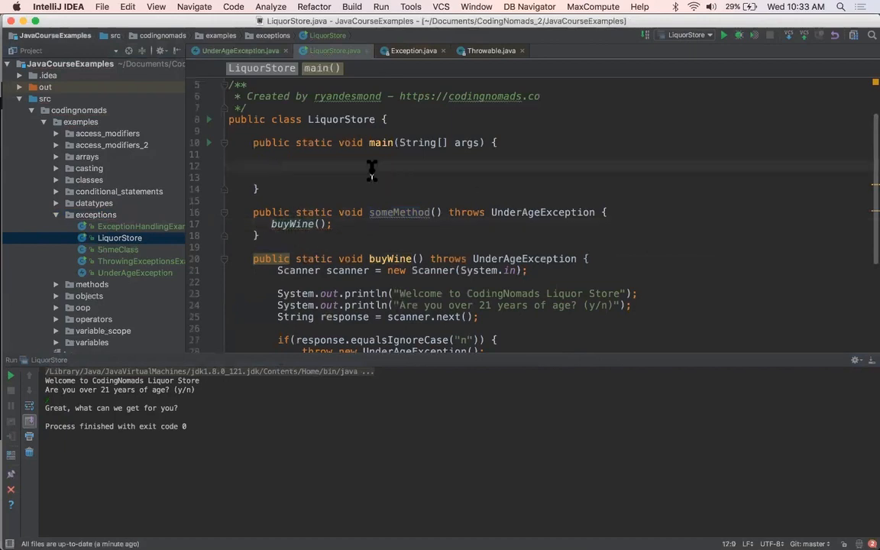
# - Call someMethod() in main inside a try/catch that prints e.toString()
pyautogui.write('someMethod();')
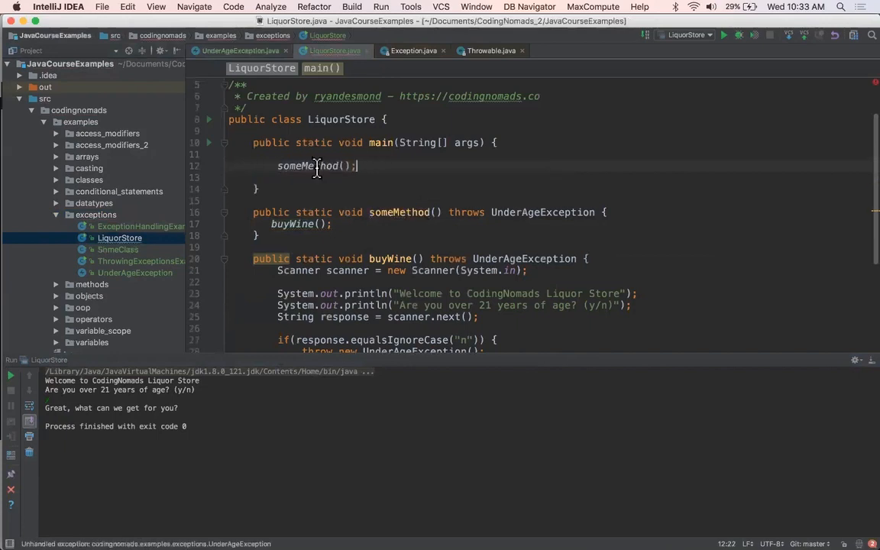
pyautogui.moveTo(315, 165)
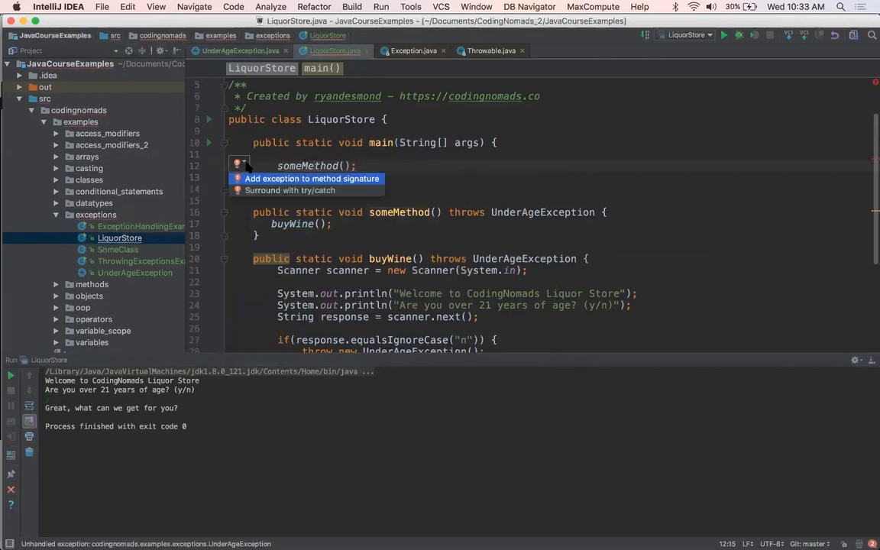
pyautogui.click(312, 177)
pyautogui.write('System.out.println();')
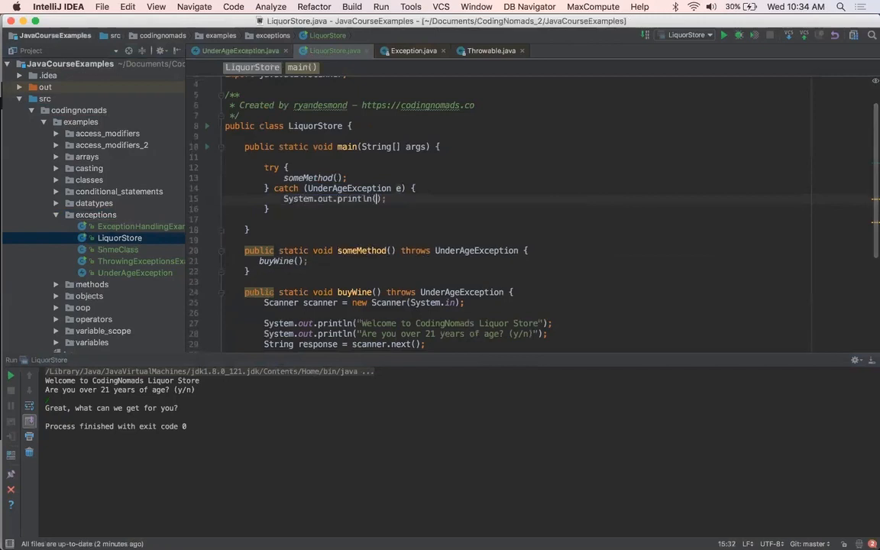
pyautogui.write('e.toString()')
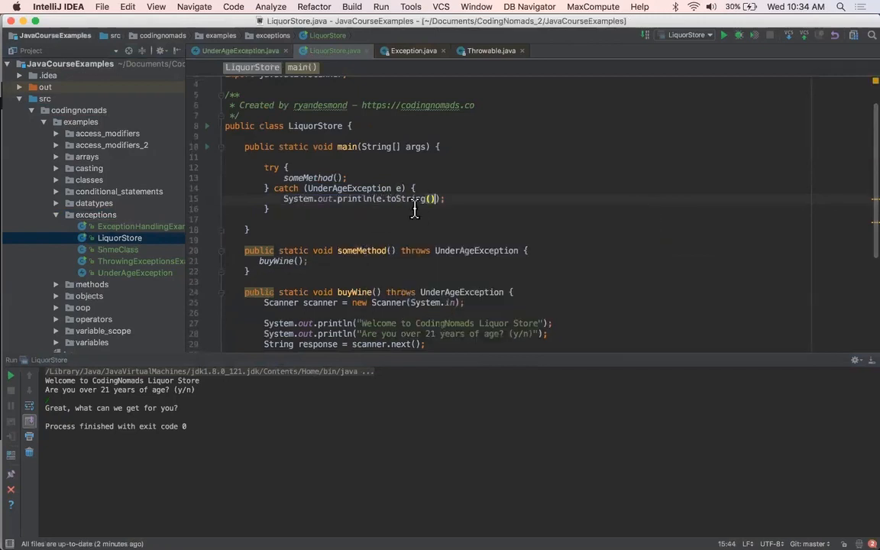
pyautogui.scroll(-3)
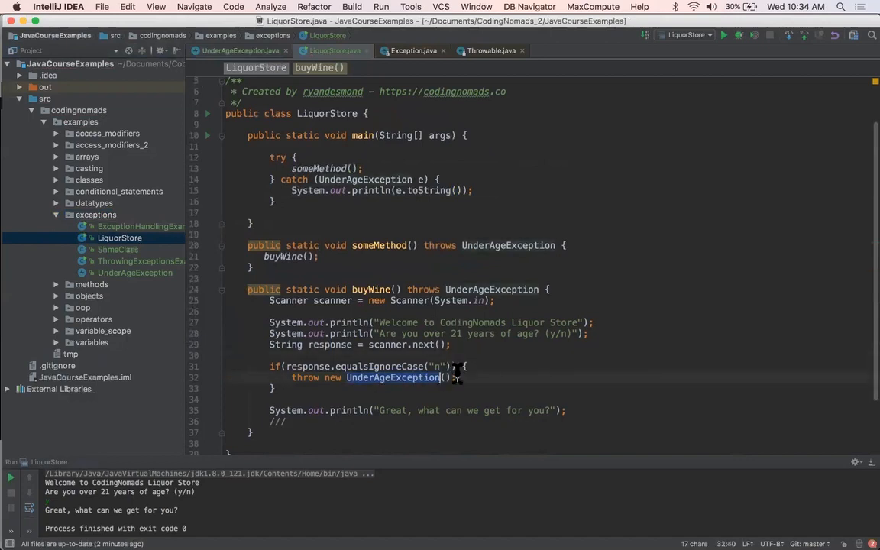
pyautogui.write('UnderAgeException')
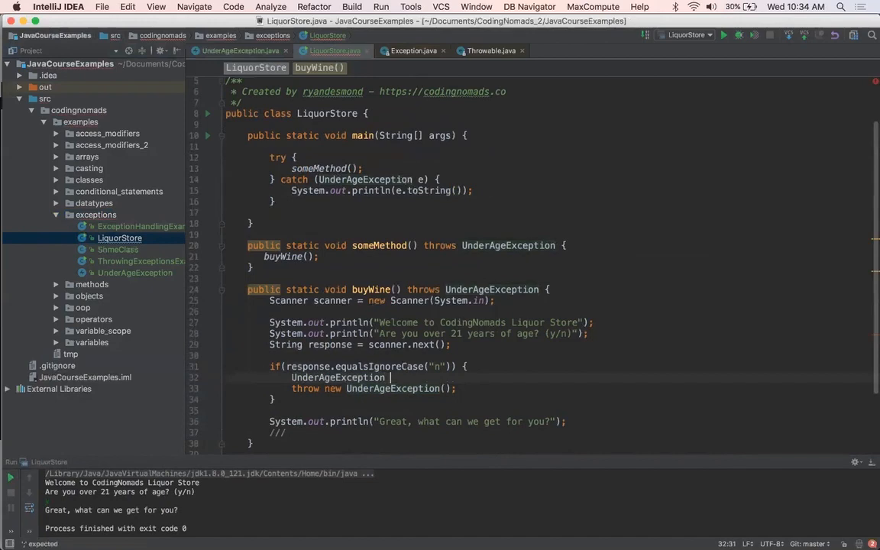
pyautogui.write('exc = new UnderAgeException')
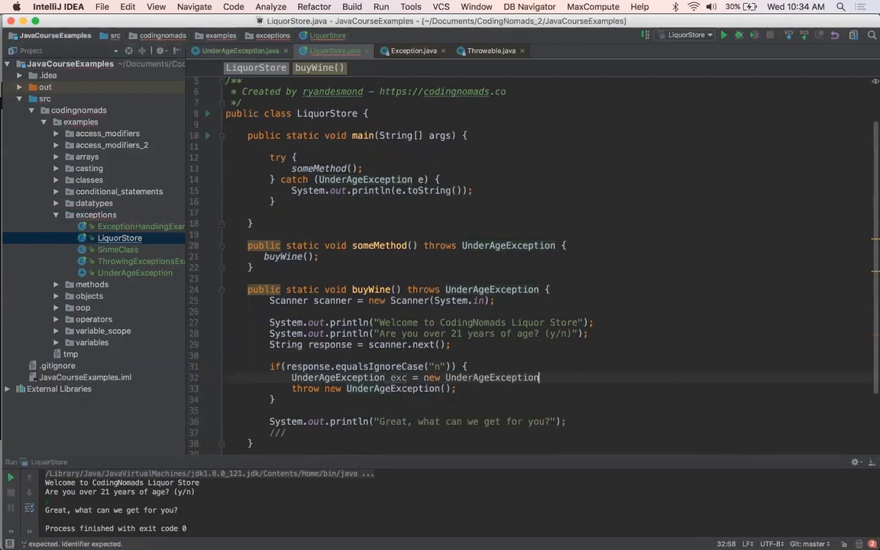
pyautogui.write('();')
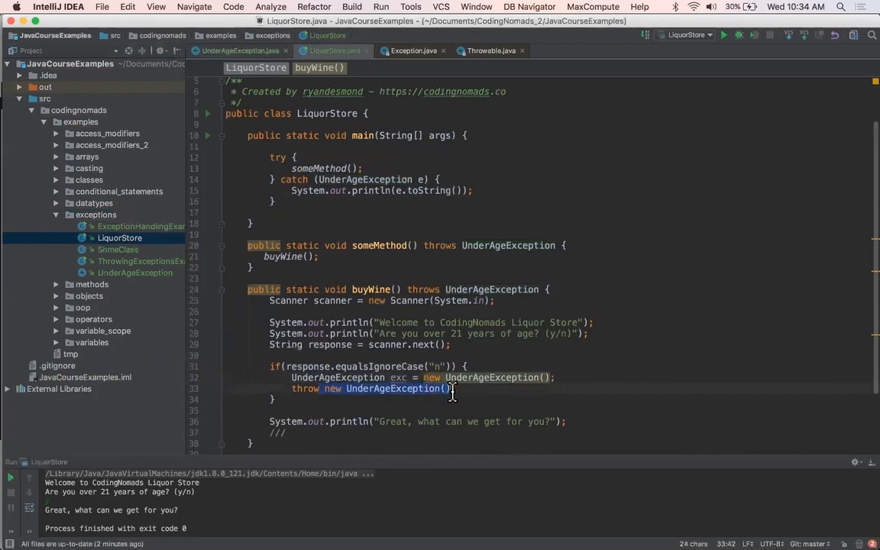
pyautogui.write('exc;')
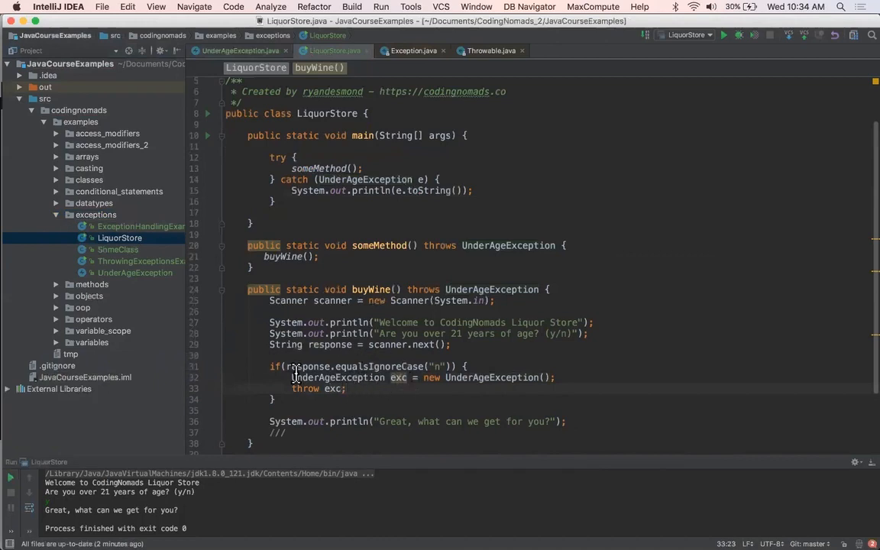
pyautogui.moveTo(397, 378)
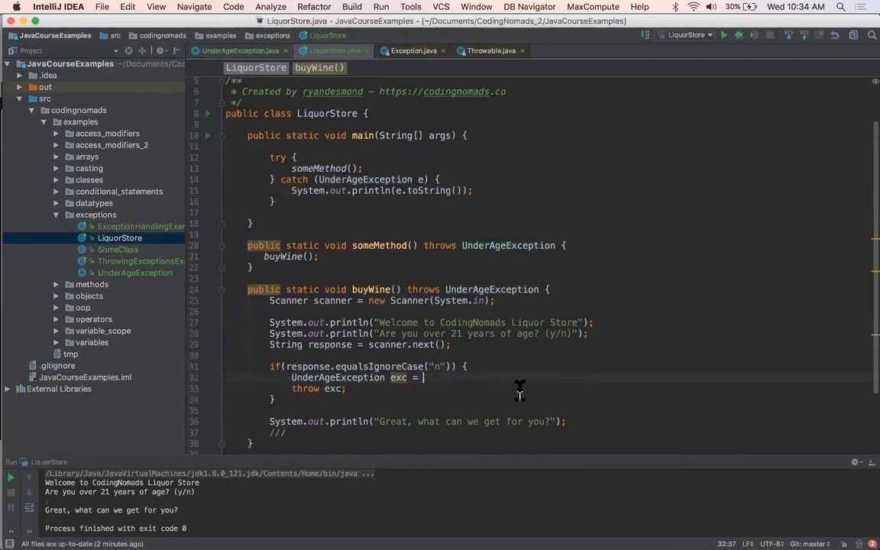
pyautogui.write('new UnderAgeException();')
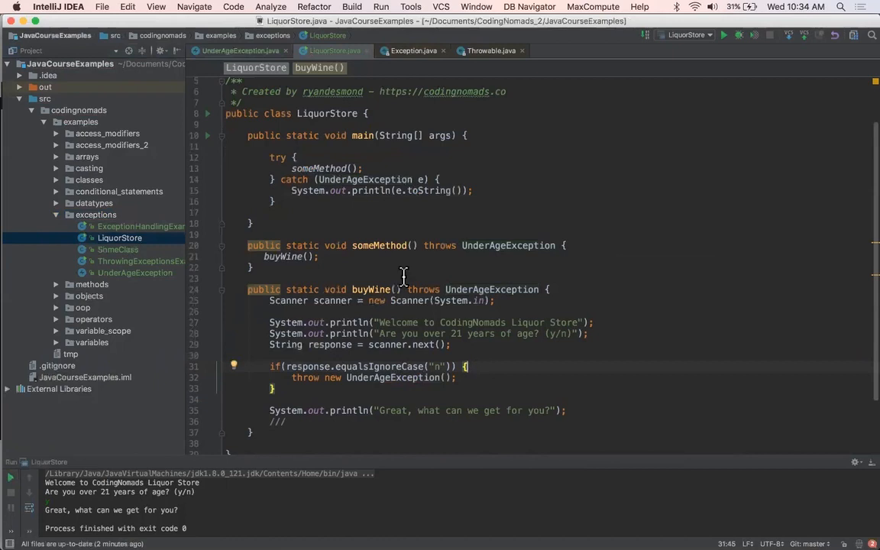
pyautogui.moveTo(405, 289); pyautogui.dragTo(501, 289)
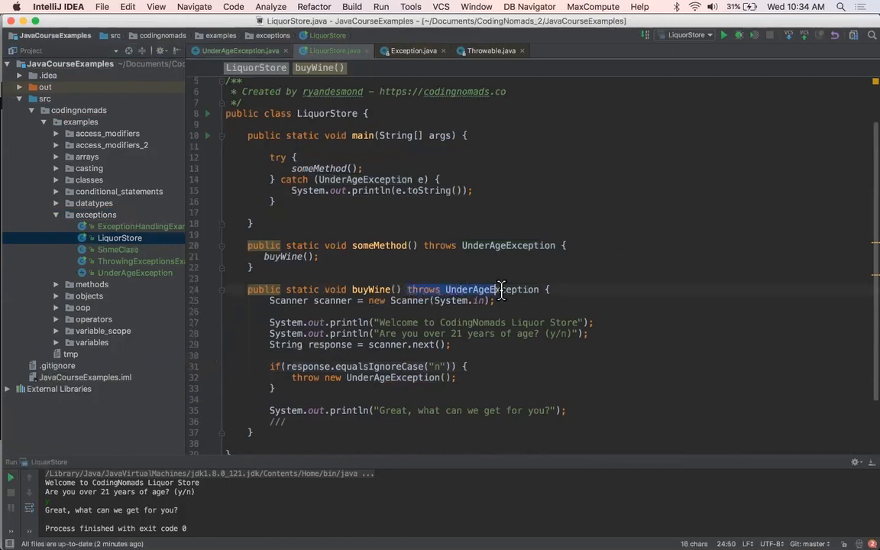
# - Highlight the buyWine() call inside someMethod
pyautogui.doubleClick(490, 289)
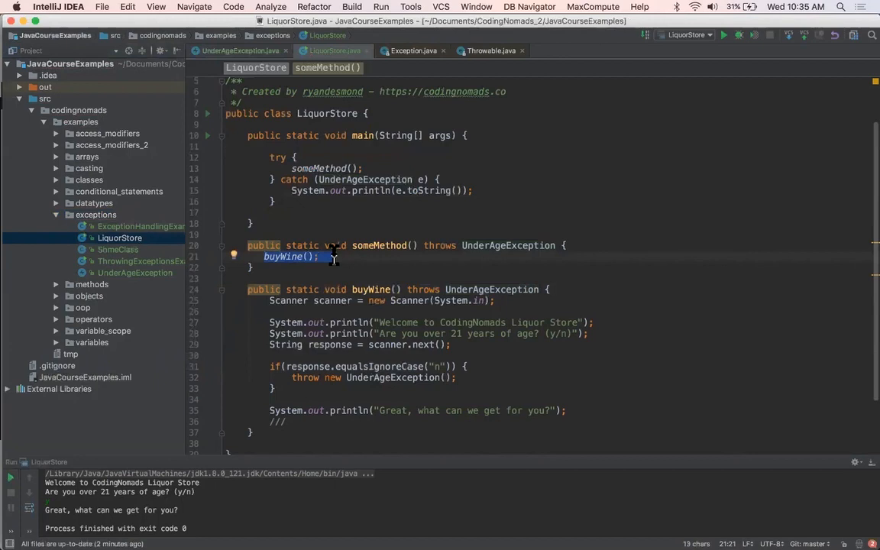
pyautogui.moveTo(423, 244)
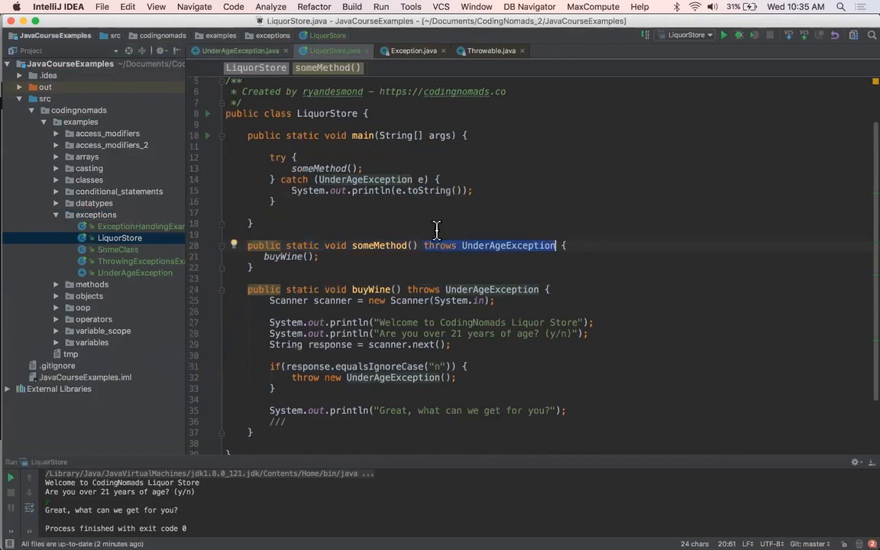
pyautogui.moveTo(403, 168)
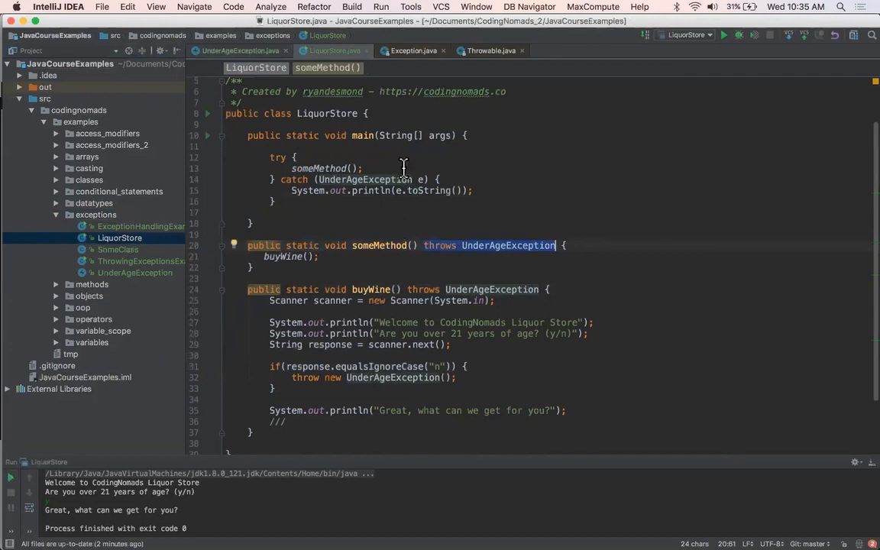
pyautogui.moveTo(327, 145)
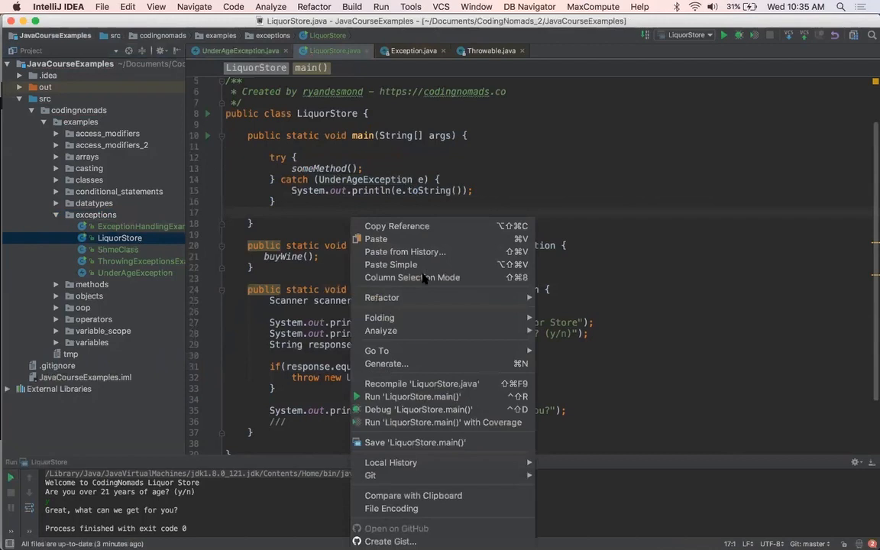
# - Run LiquorStore.main() so the console prints UnderAgeException{Must be 21 to buy alcohol in the US}
pyautogui.click(421, 384)
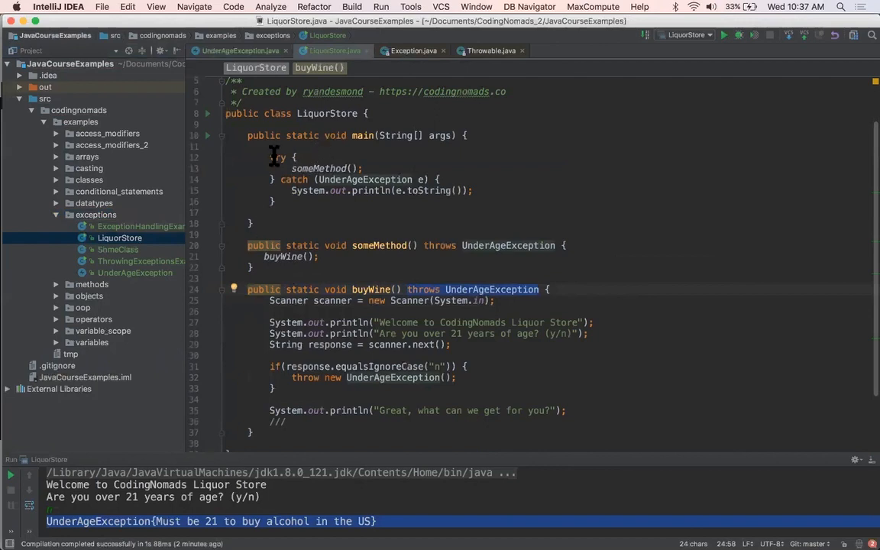
pyautogui.moveTo(272, 157); pyautogui.dragTo(271, 202)
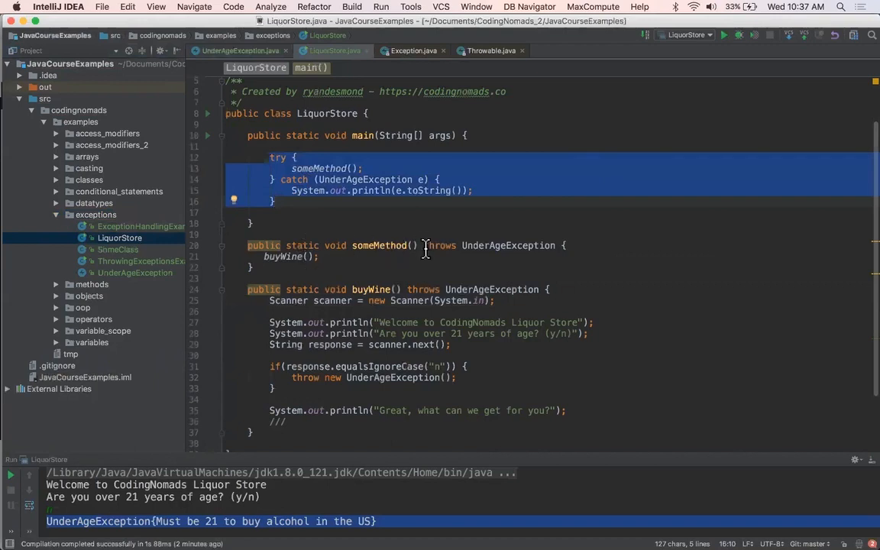
pyautogui.moveTo(442, 247)
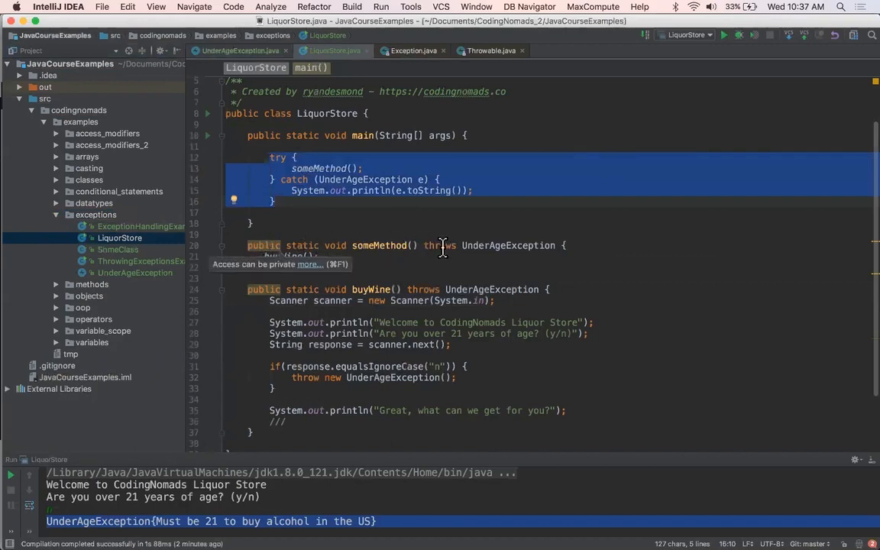